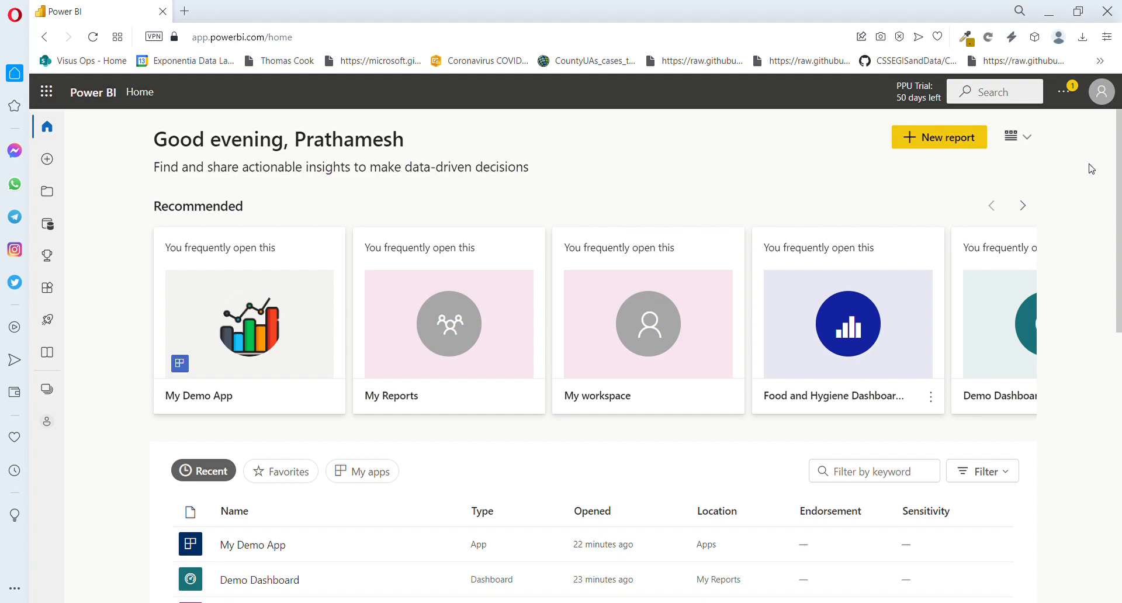
{"action": "mouse_move", "coordinate": [691, 260]}
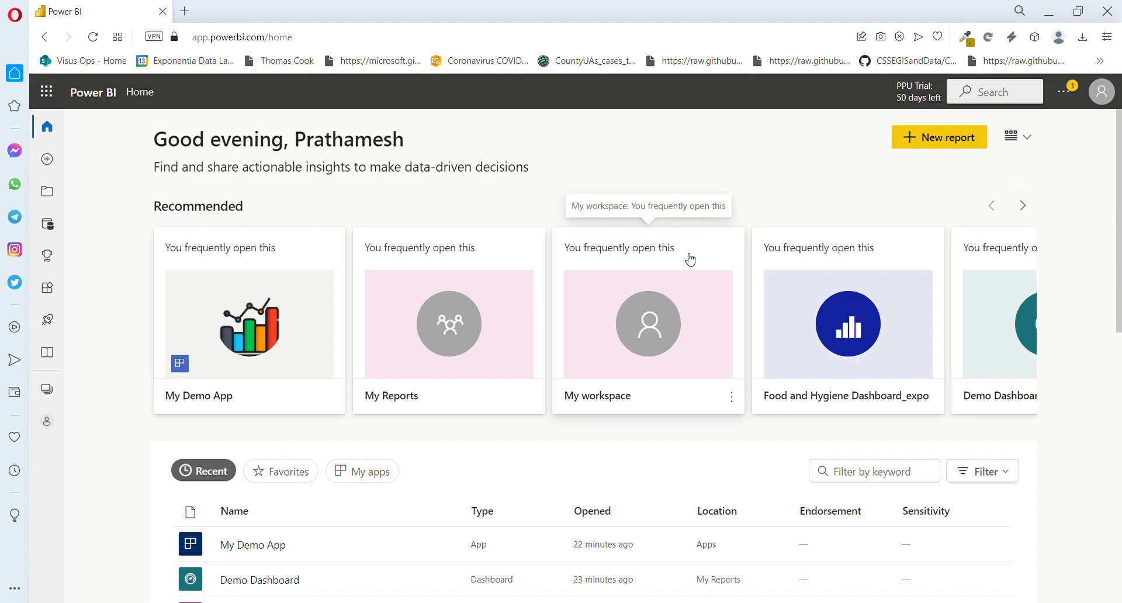
{"action": "mouse_move", "coordinate": [691, 188]}
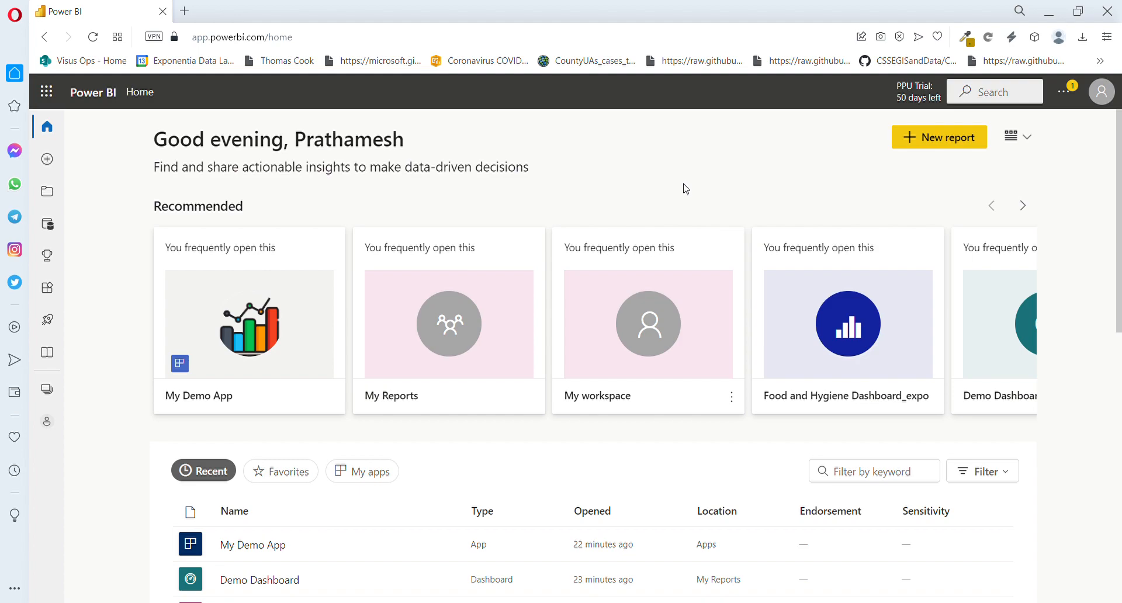
{"action": "mouse_move", "coordinate": [211, 251]}
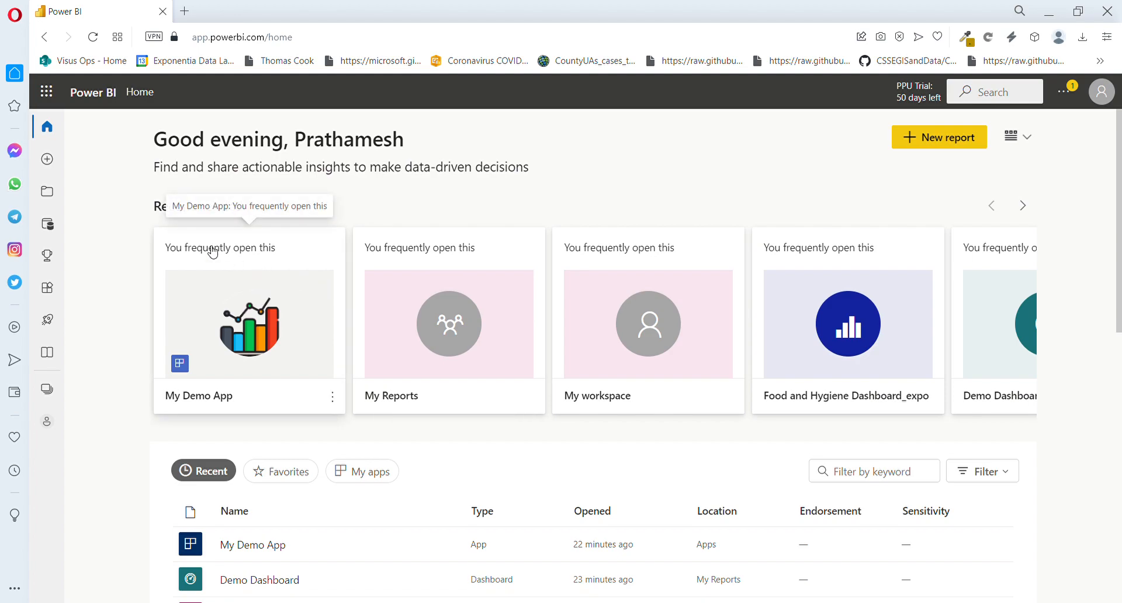
{"action": "mouse_move", "coordinate": [47, 159]}
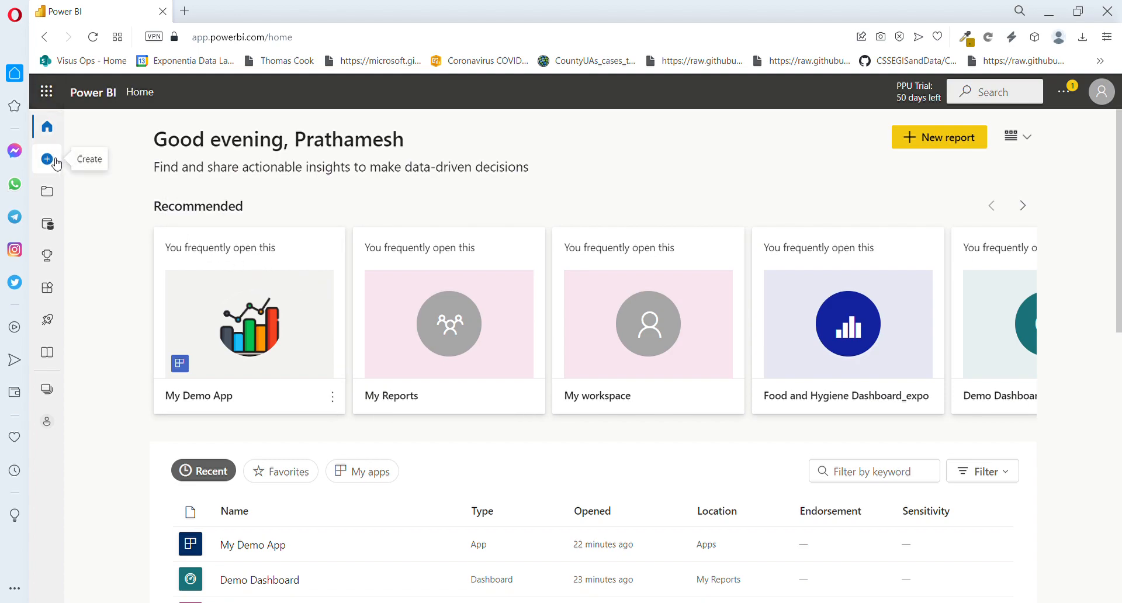
Go to Create in the navigation pane to reach the quick-create page.
{"action": "left_click", "coordinate": [47, 159]}
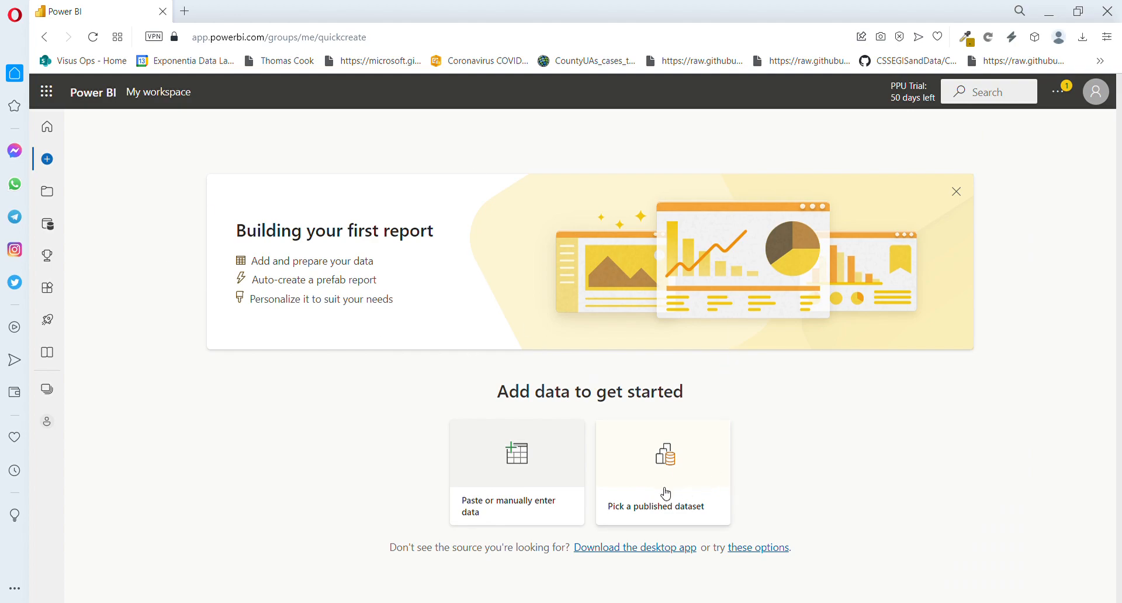
{"action": "mouse_move", "coordinate": [497, 484]}
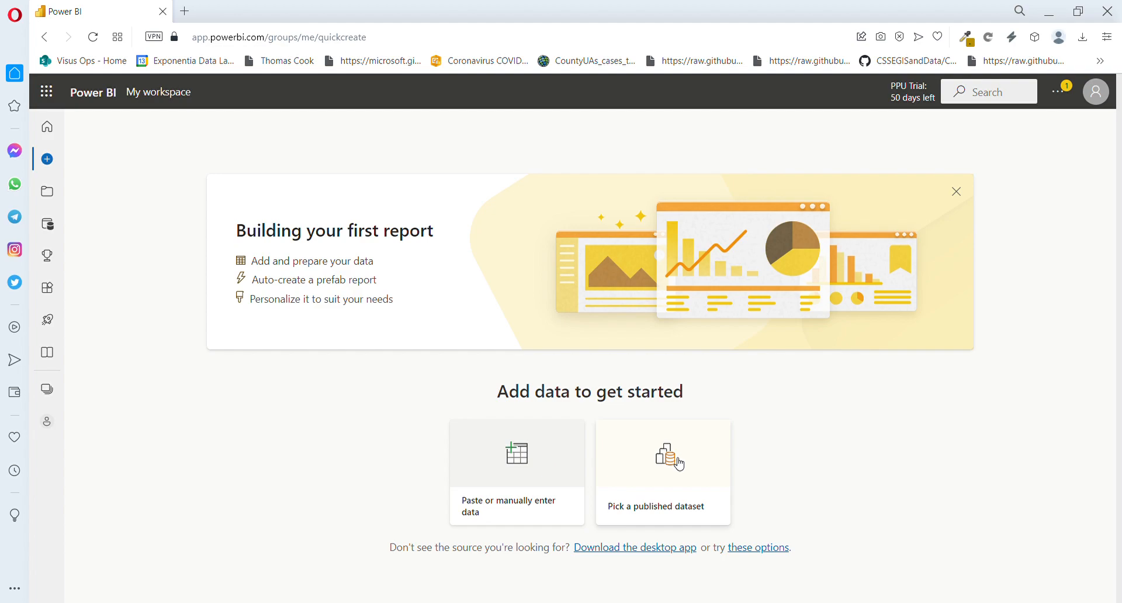
Pick the published Sales Sample dataset and choose Auto-create report.
{"action": "left_click", "coordinate": [662, 471]}
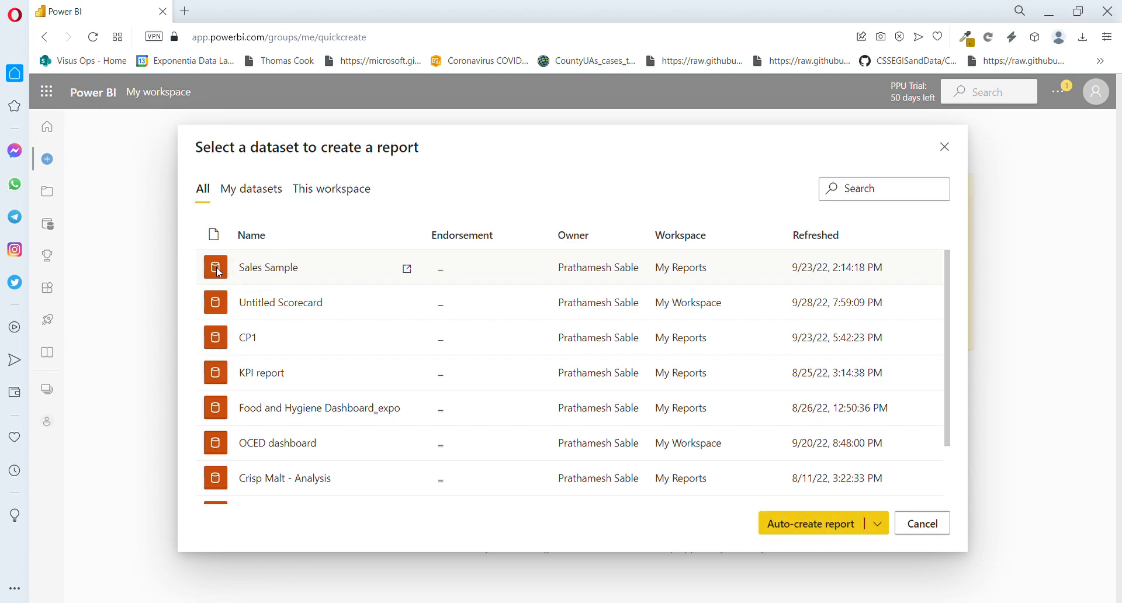
{"action": "mouse_move", "coordinate": [909, 391]}
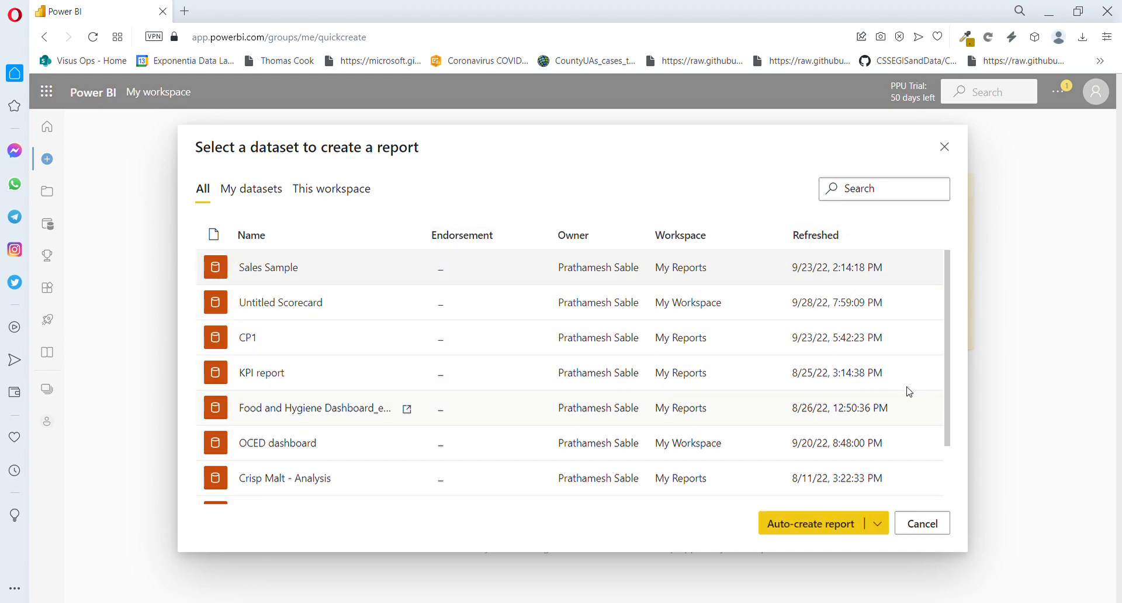
{"action": "left_click", "coordinate": [878, 522]}
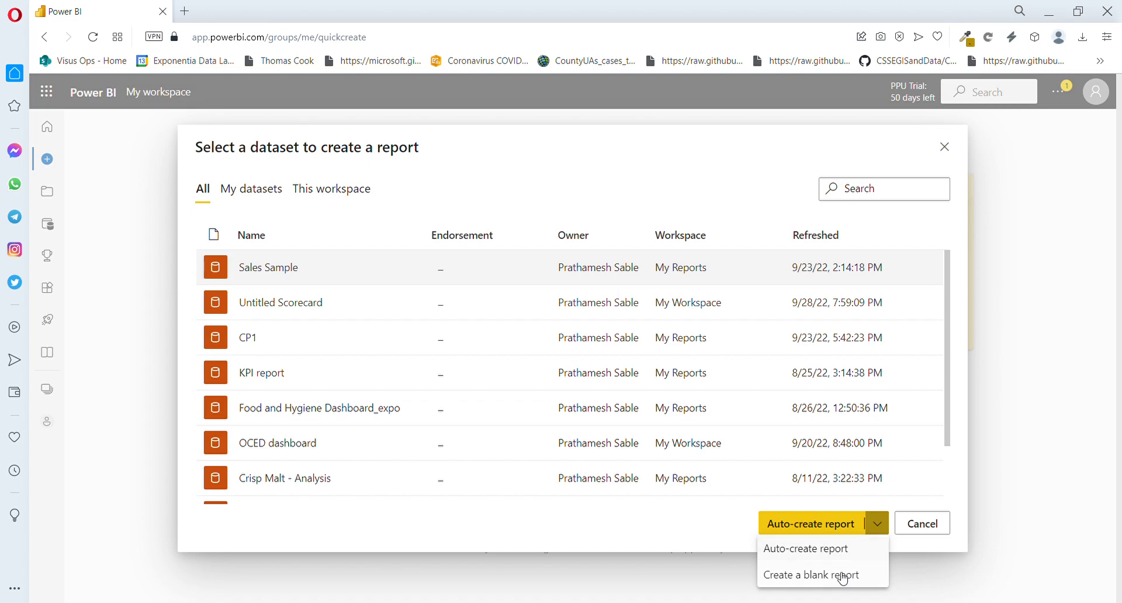
{"action": "mouse_move", "coordinate": [805, 548]}
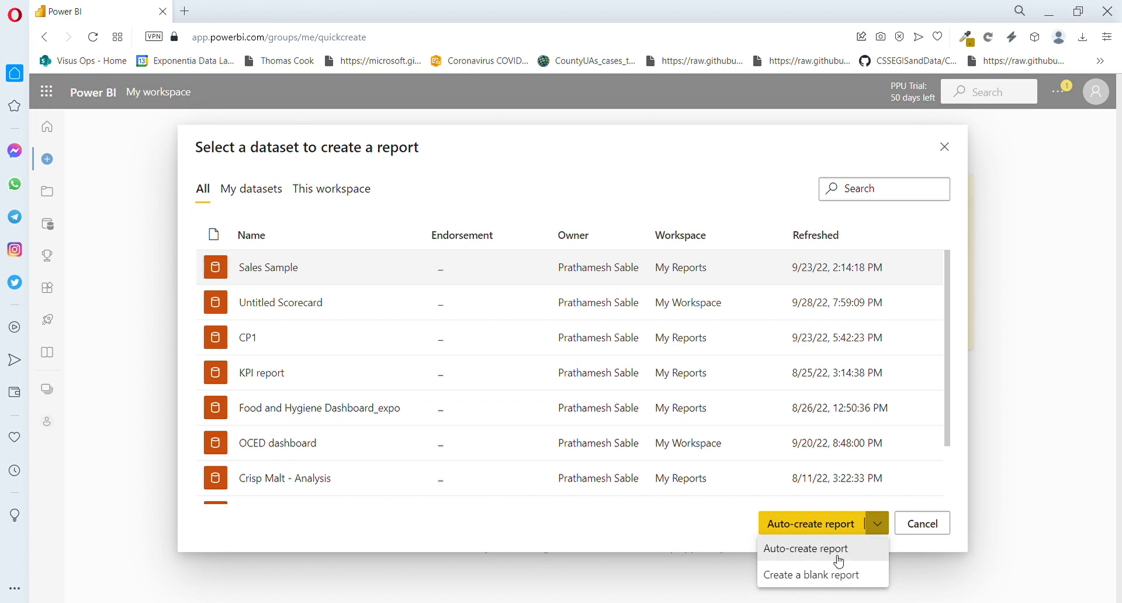
{"action": "left_click", "coordinate": [804, 549]}
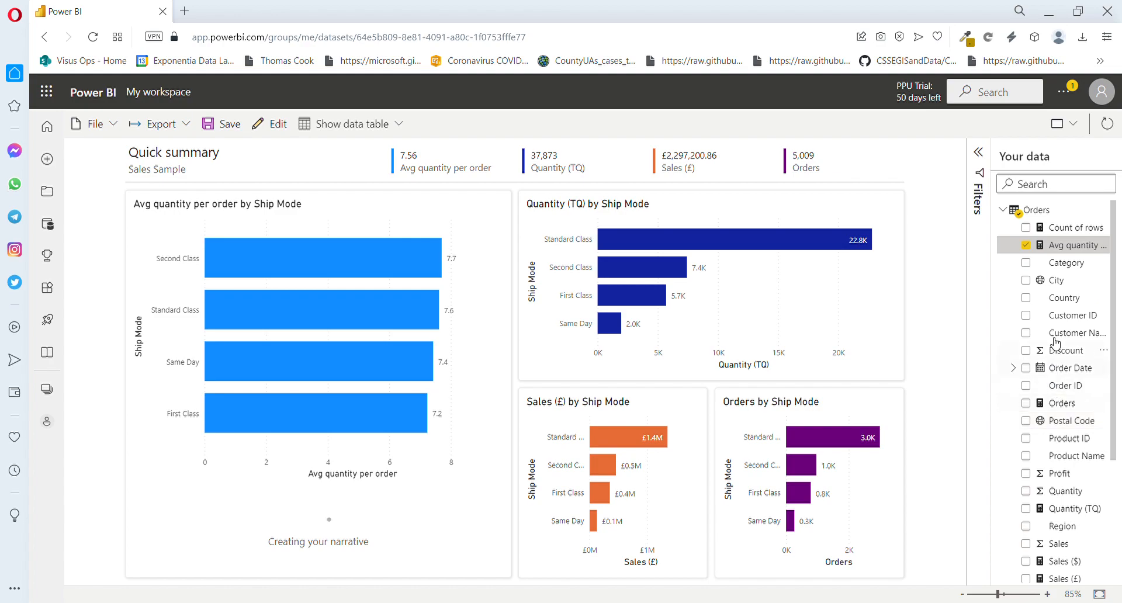
Scroll through the generated quick-summary charts of Sales and Orders by Ship Mode.
{"action": "scroll", "scroll_direction": "down", "scroll_amount": 3}
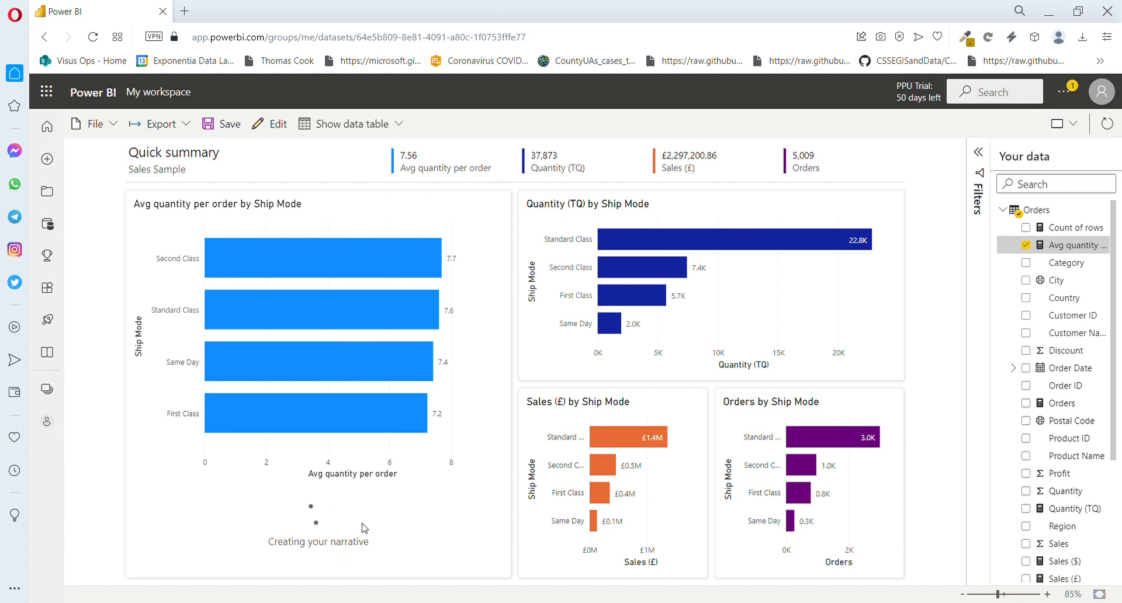
{"action": "mouse_move", "coordinate": [479, 353]}
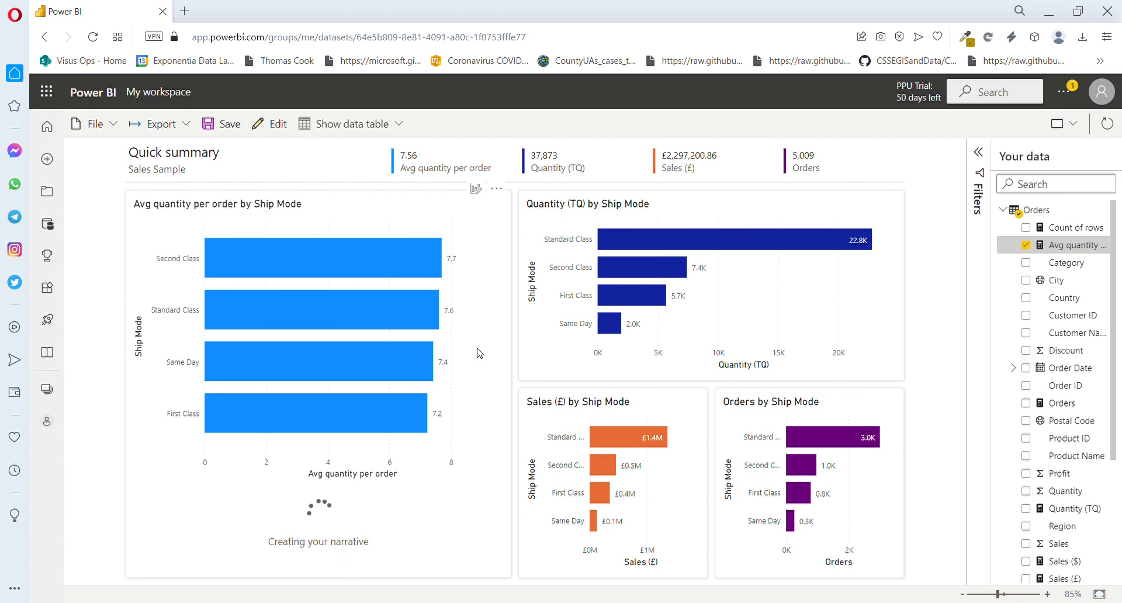
{"action": "mouse_move", "coordinate": [705, 321]}
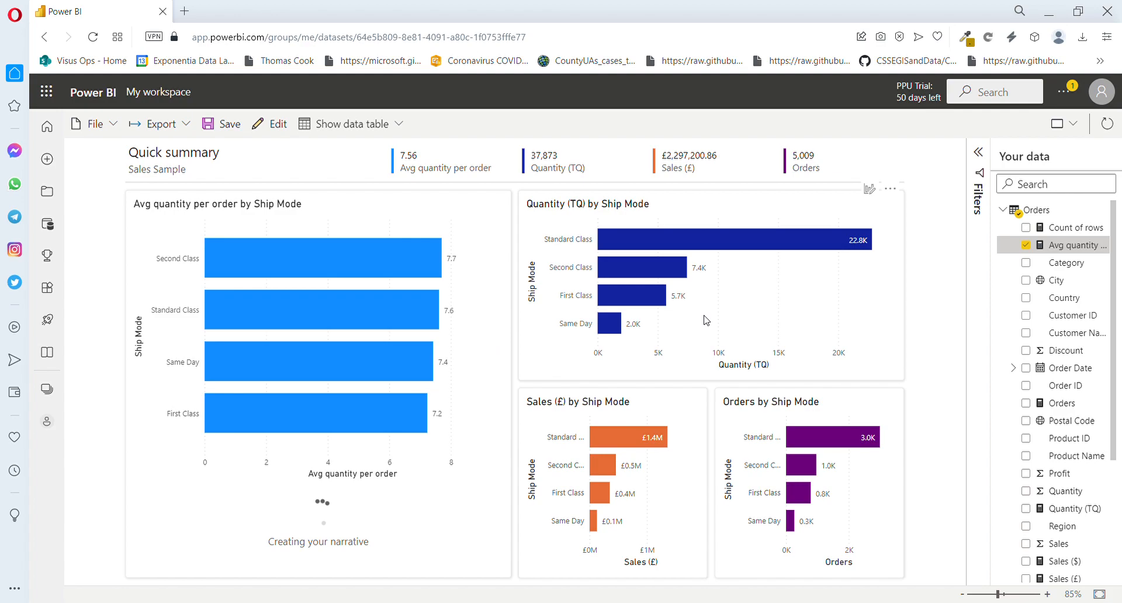
{"action": "scroll", "scroll_direction": "down", "scroll_amount": 3}
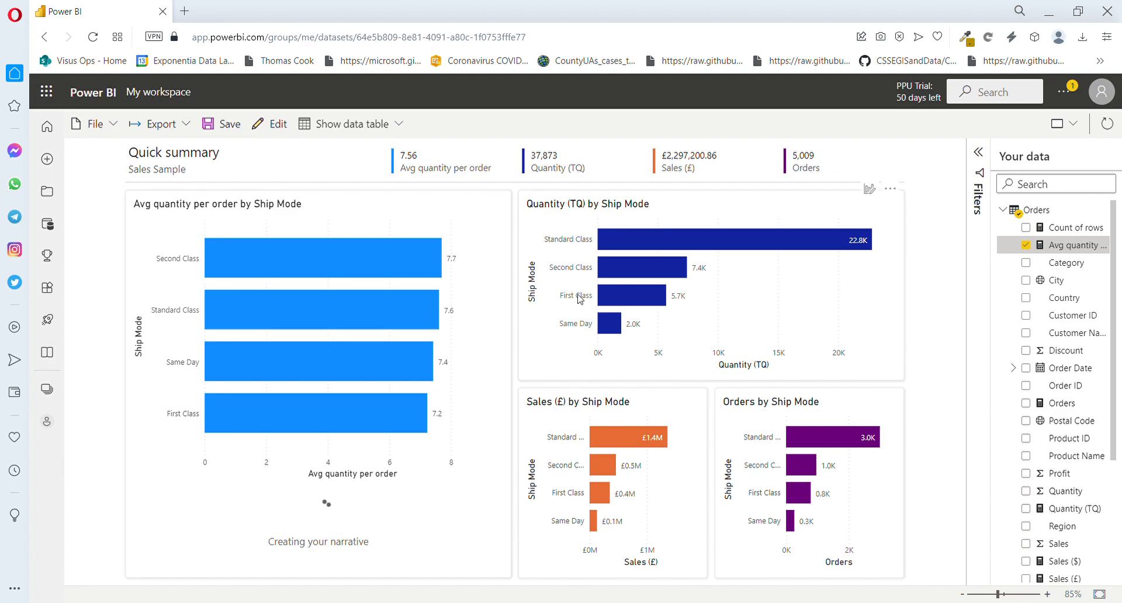
{"action": "mouse_move", "coordinate": [1063, 384]}
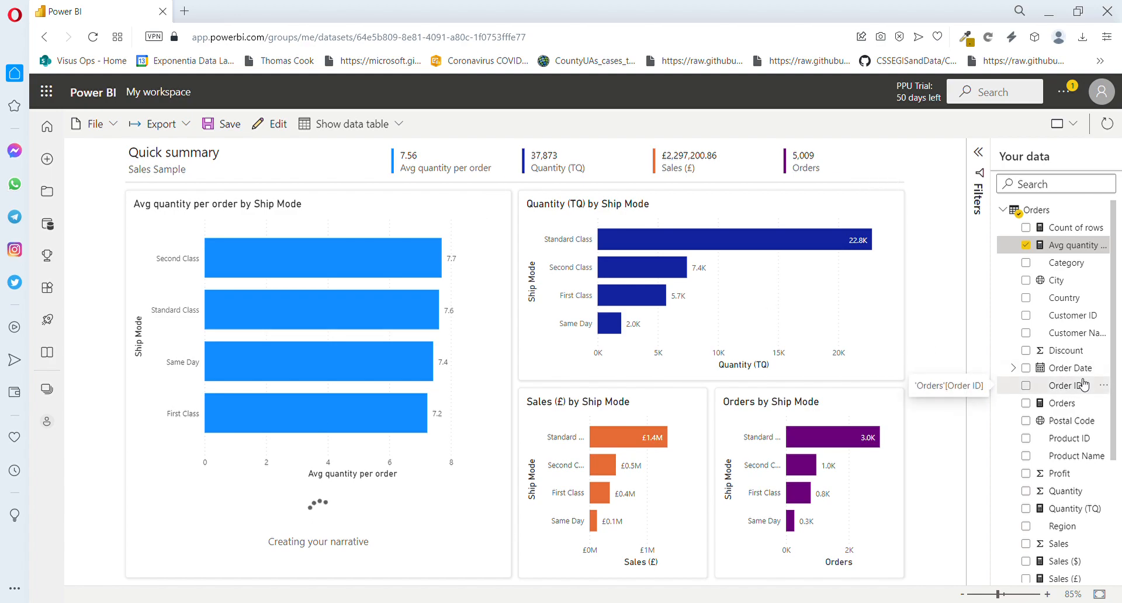
{"action": "mouse_move", "coordinate": [1066, 351]}
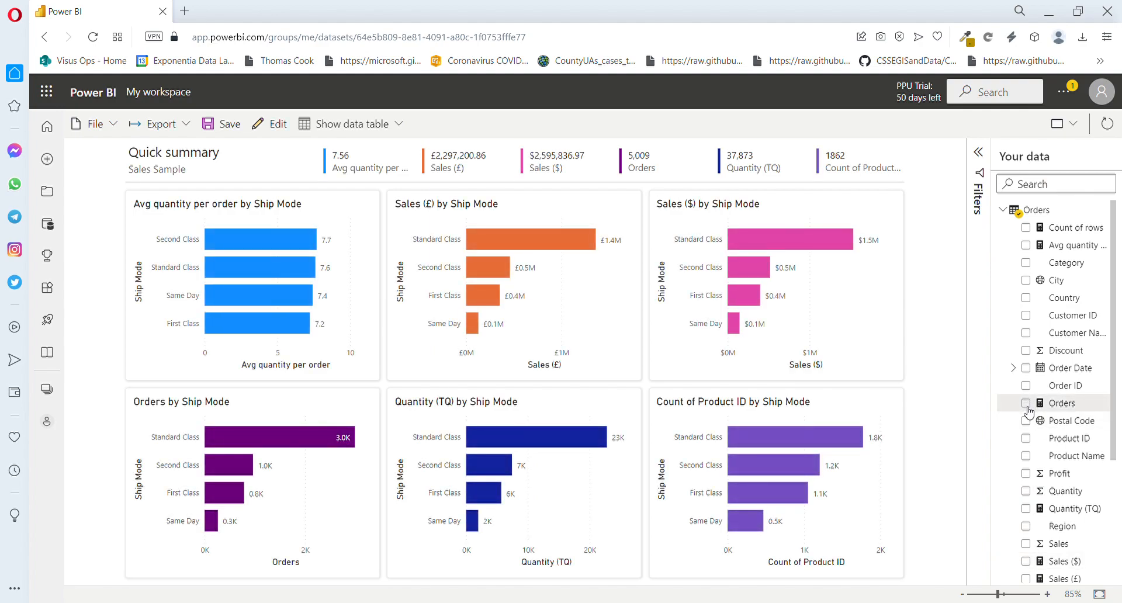
Tick Orders in the Your data pane so the summary charts Orders by ship mode, category and segment.
{"action": "left_click", "coordinate": [1026, 403]}
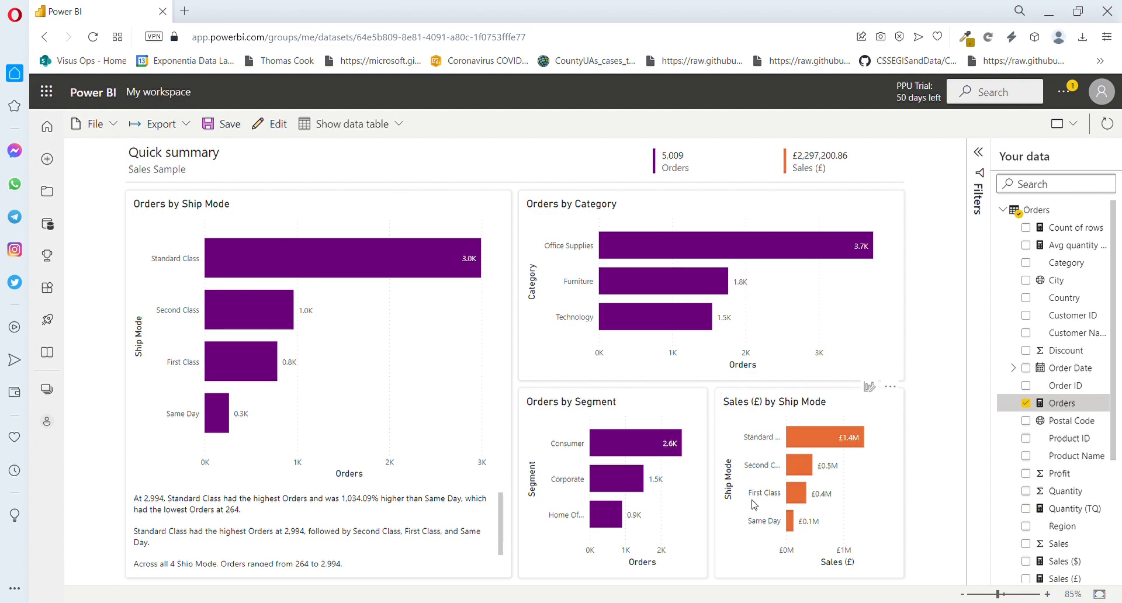
{"action": "mouse_move", "coordinate": [804, 372]}
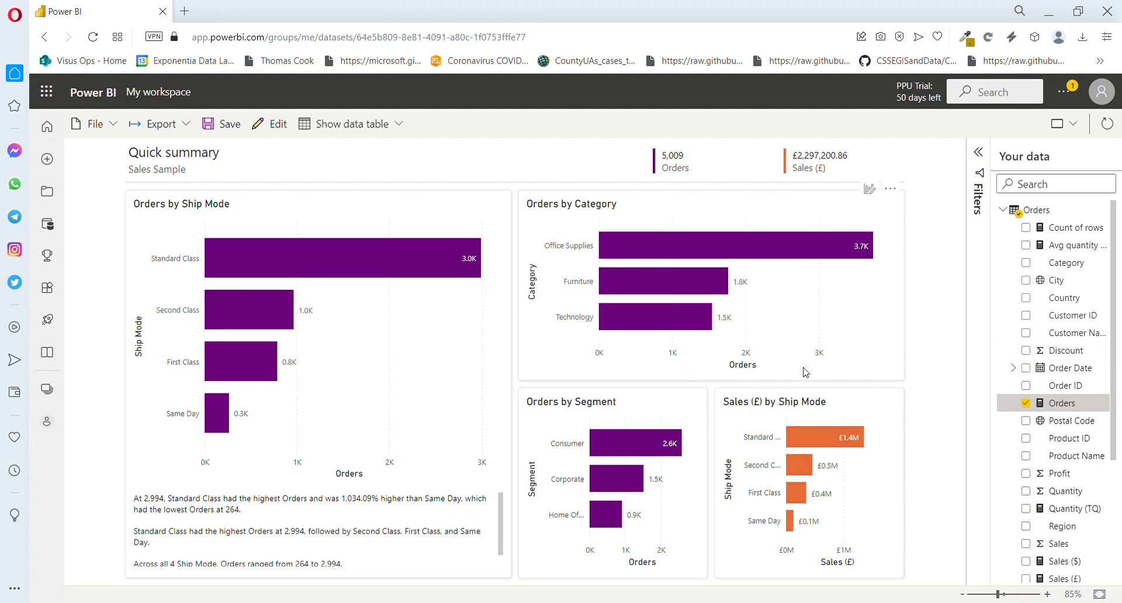
{"action": "mouse_move", "coordinate": [980, 261]}
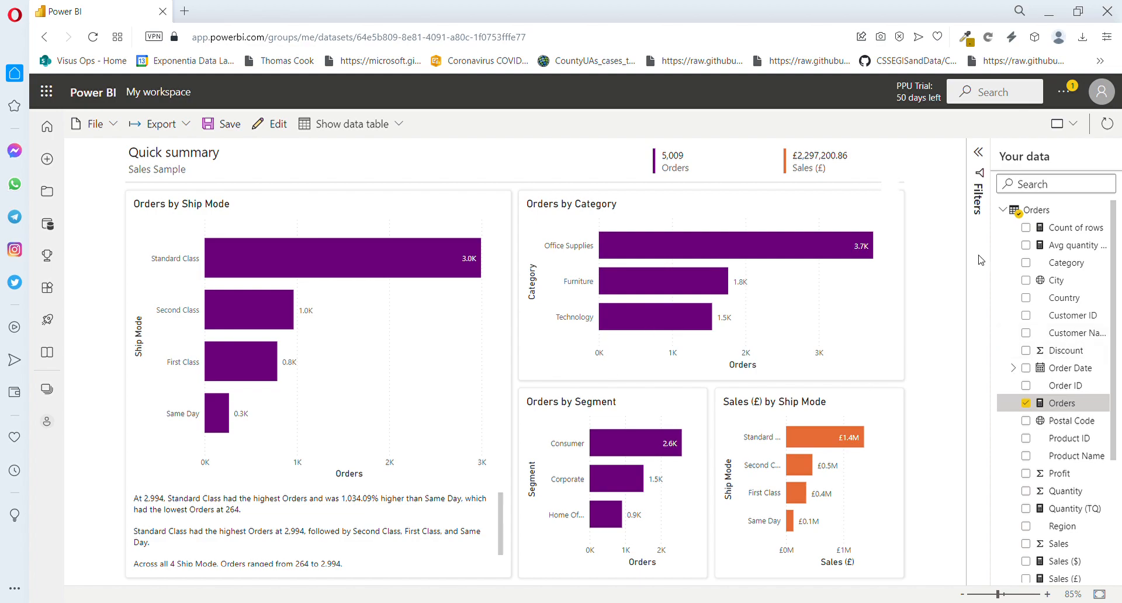
{"action": "scroll", "scroll_direction": "down", "scroll_amount": 3}
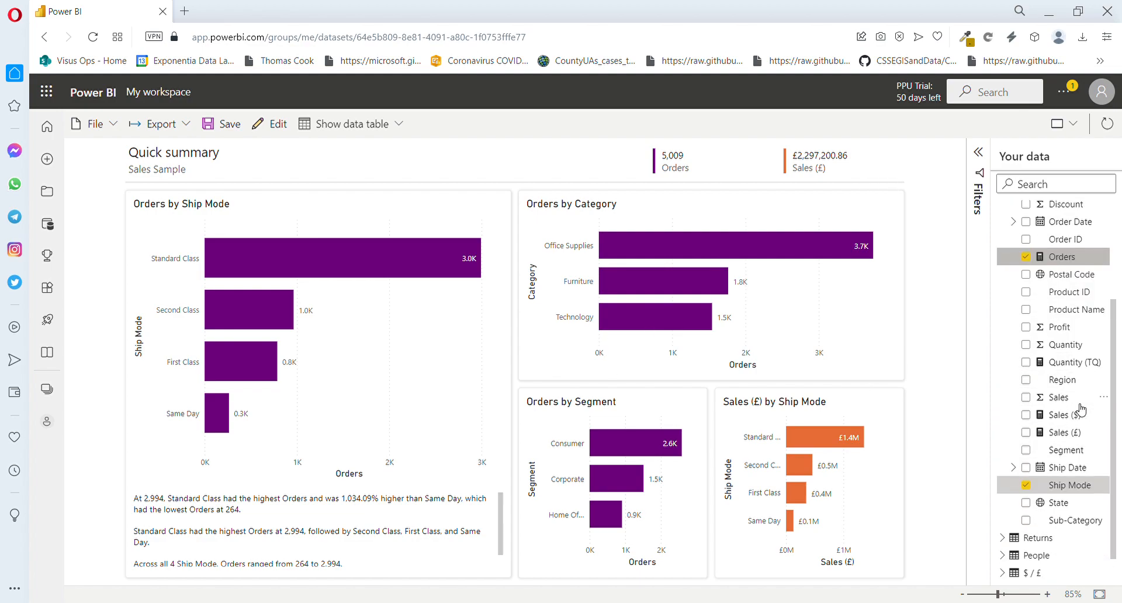
{"action": "left_click", "coordinate": [1004, 209]}
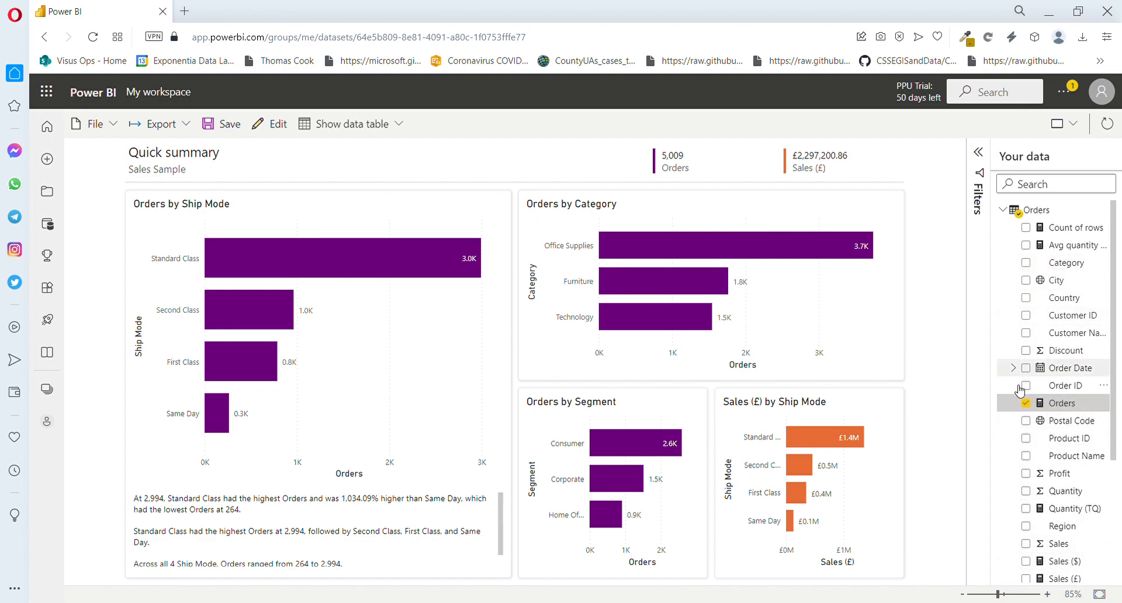
{"action": "mouse_move", "coordinate": [1056, 280]}
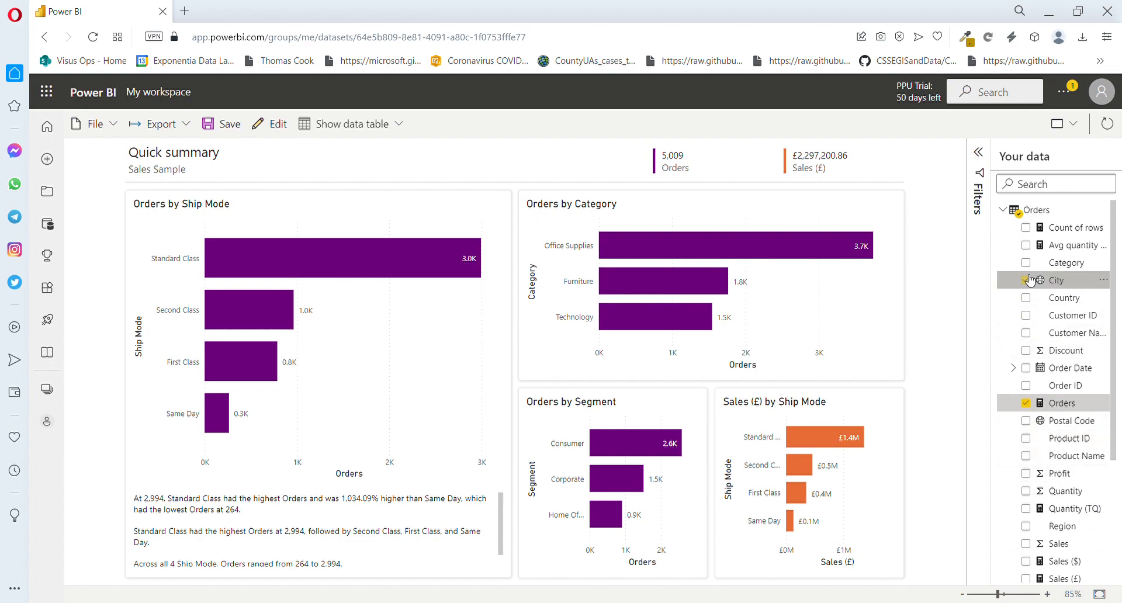
Tick City, Region, Sub-Category and Product Name to chart Orders by each.
{"action": "left_click", "coordinate": [1028, 279]}
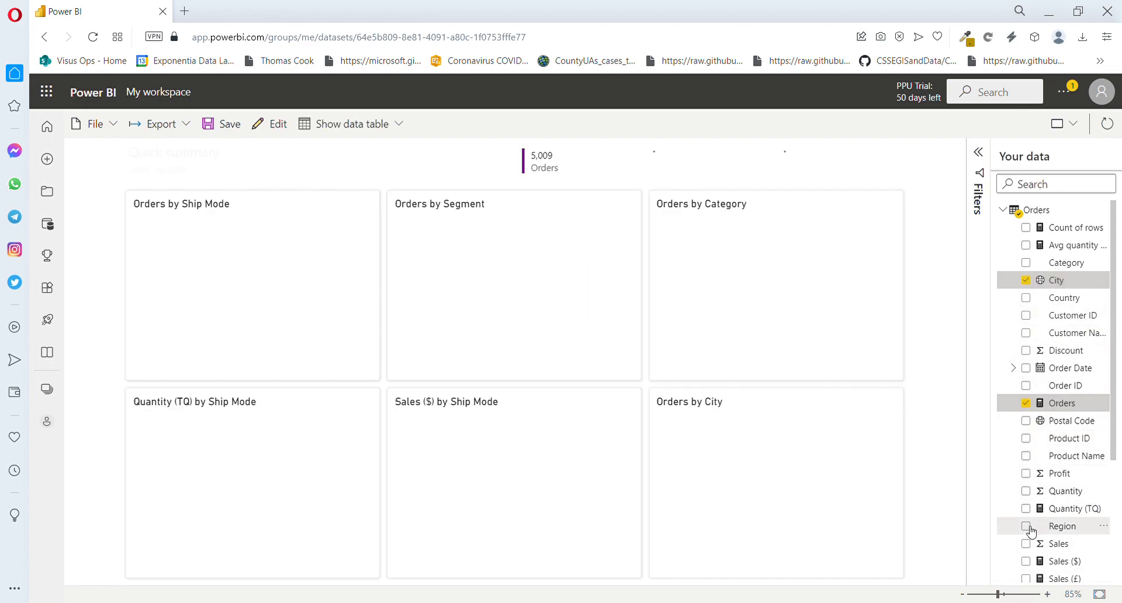
{"action": "left_click", "coordinate": [1026, 526]}
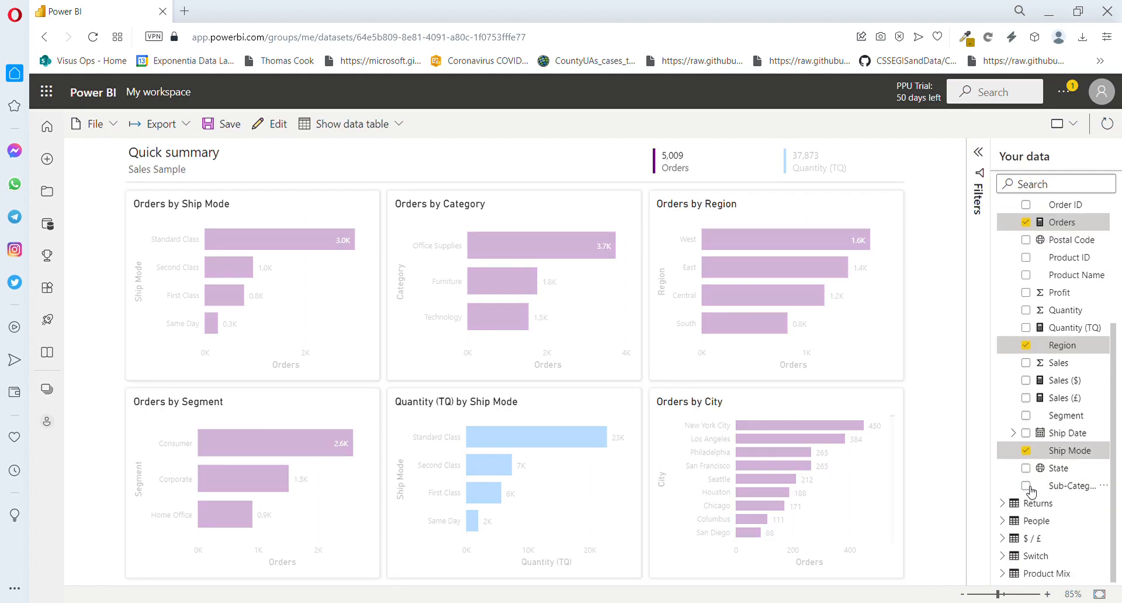
{"action": "left_click", "coordinate": [1005, 209]}
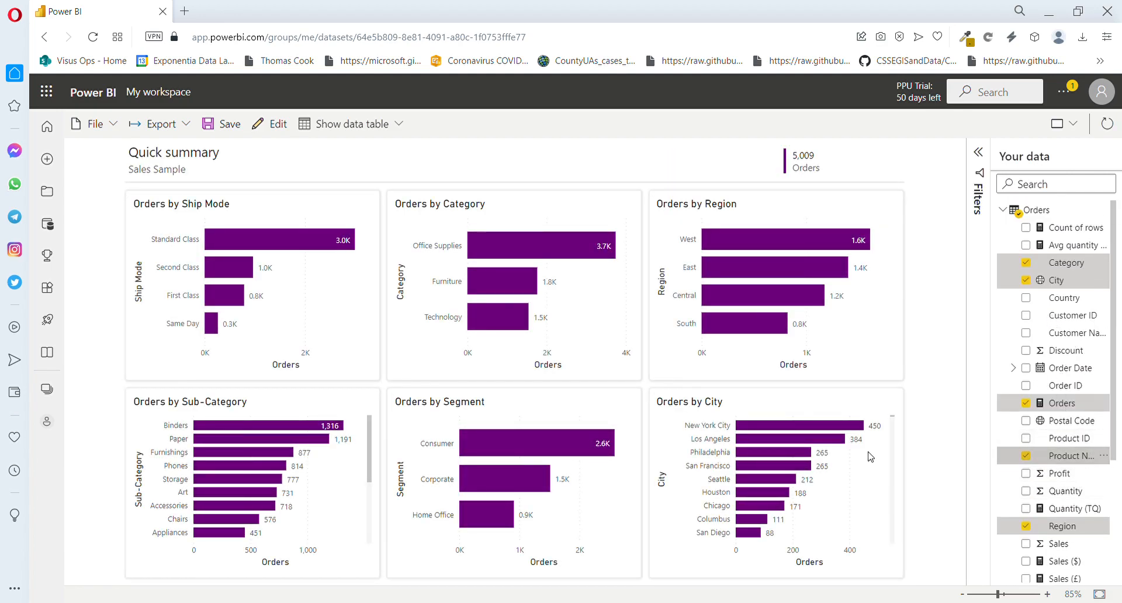
{"action": "left_click", "coordinate": [1027, 456]}
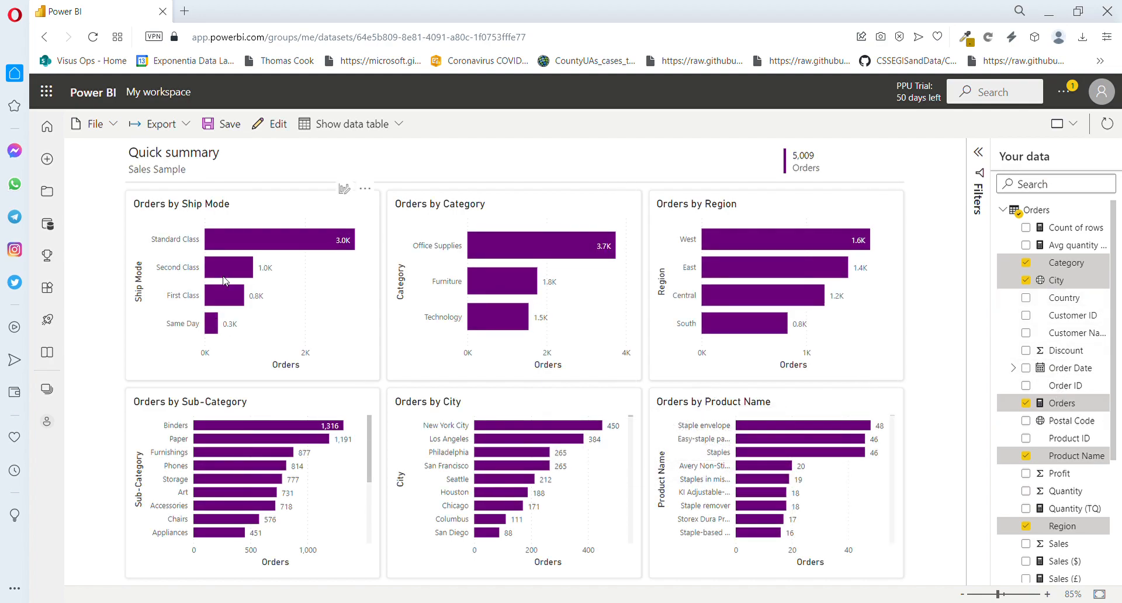
{"action": "mouse_move", "coordinate": [228, 263]}
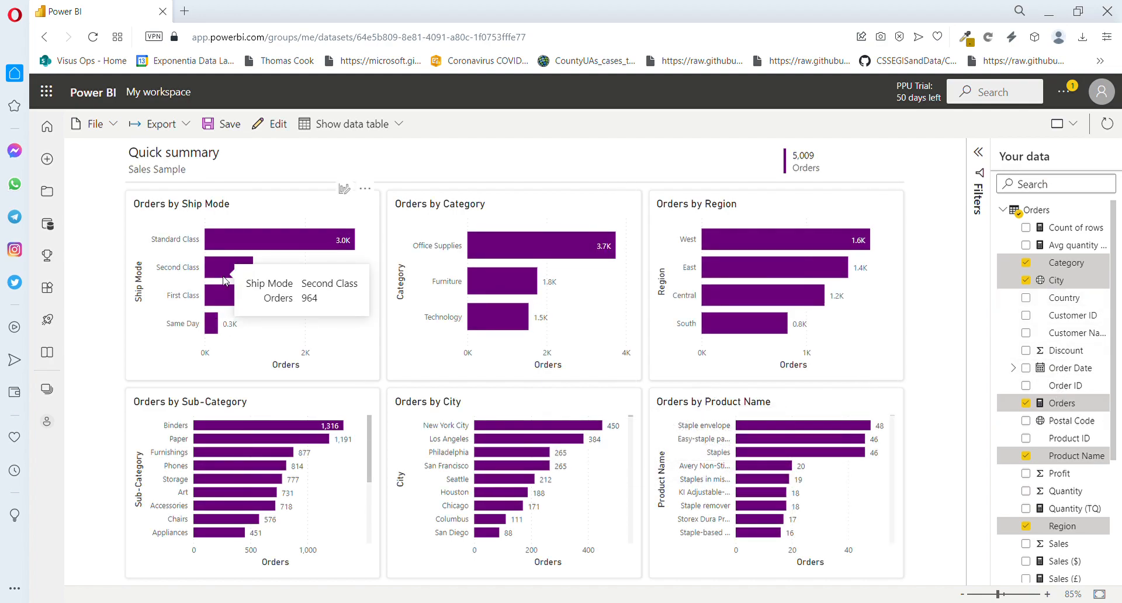
{"action": "mouse_move", "coordinate": [603, 139]}
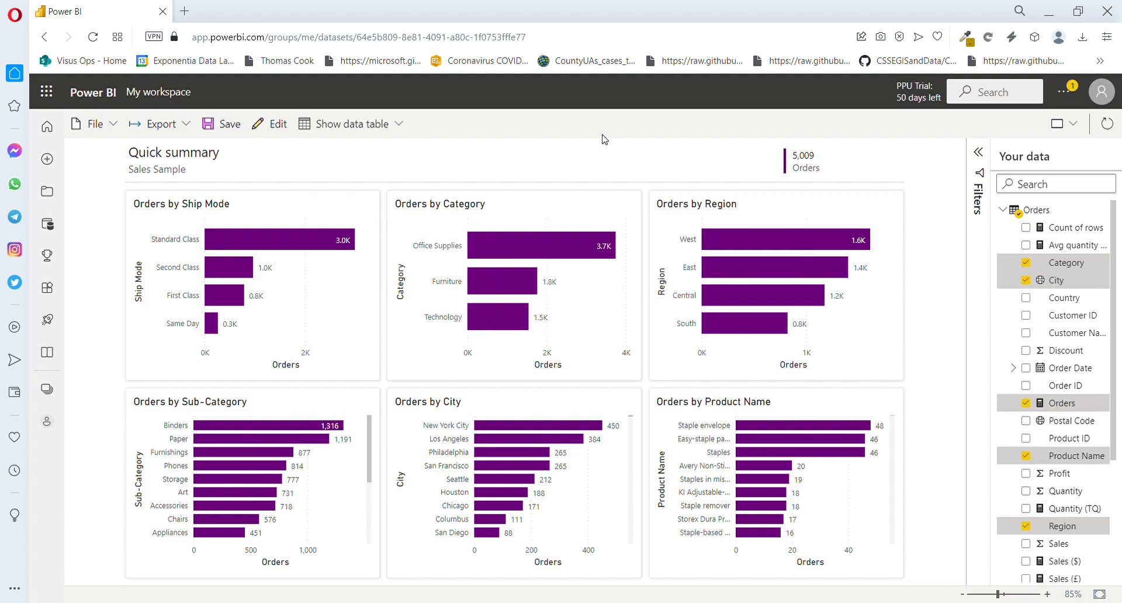
{"action": "mouse_move", "coordinate": [547, 478]}
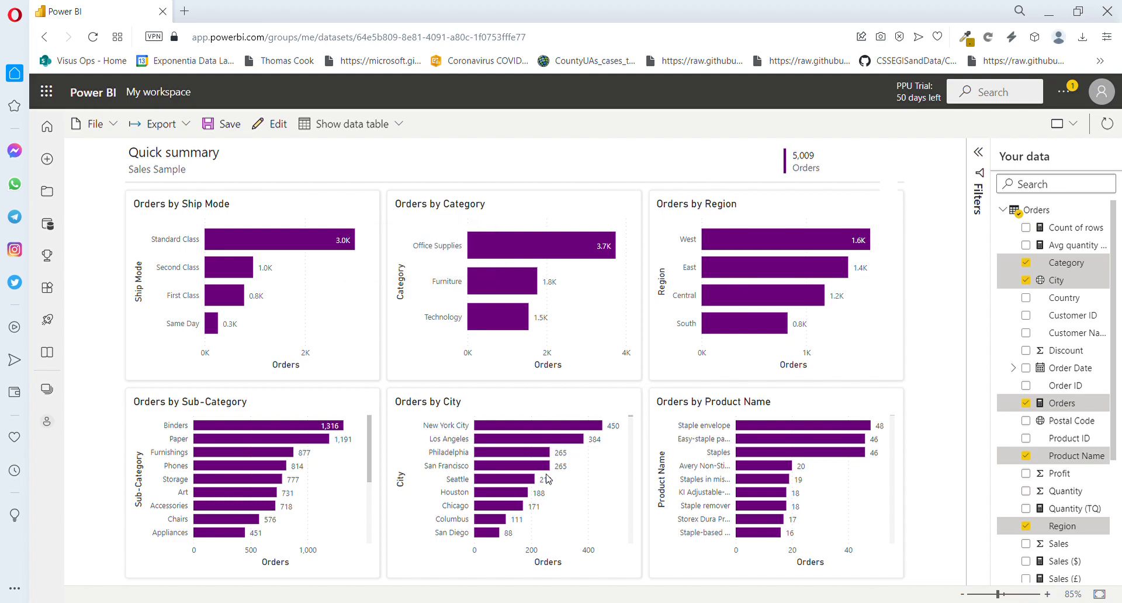
{"action": "mouse_move", "coordinate": [458, 411]}
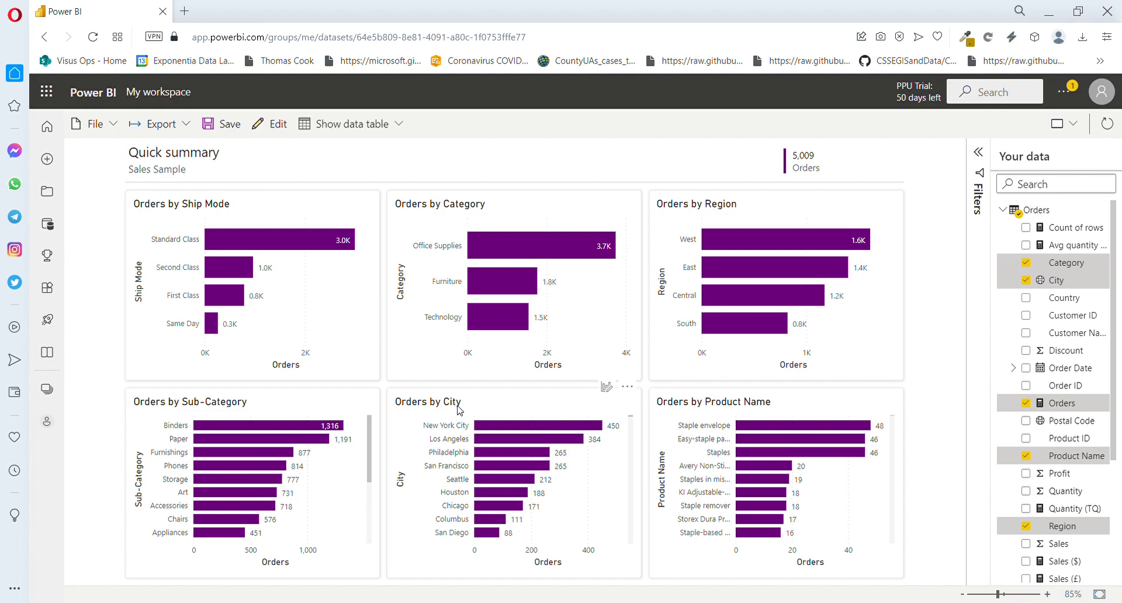
{"action": "mouse_move", "coordinate": [606, 393]}
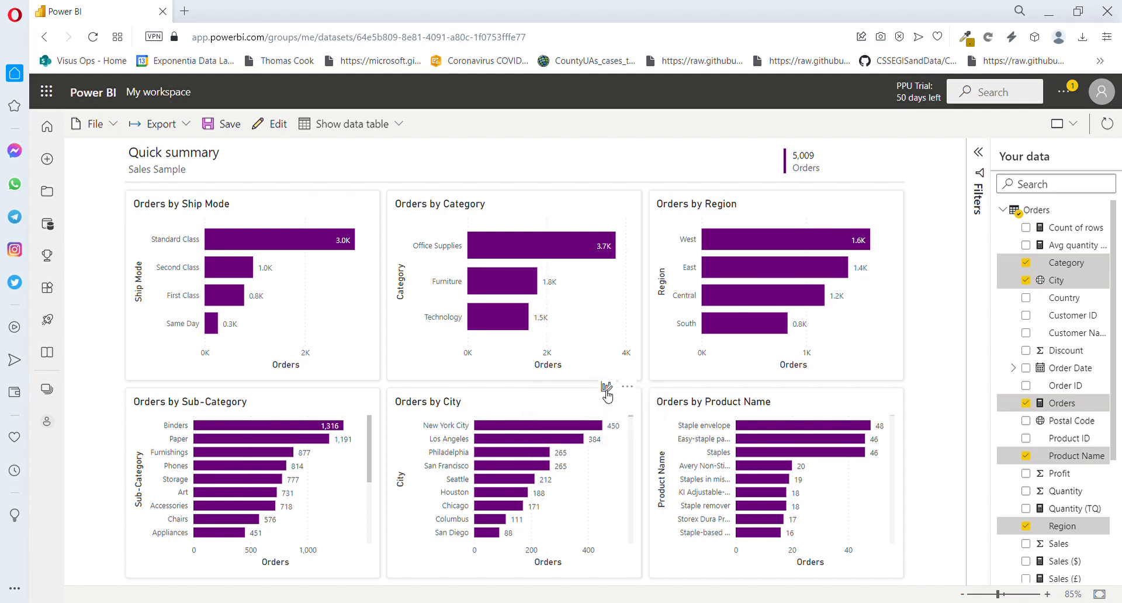
Personalize the Orders by City visual, changing its type to Map, and close the pane.
{"action": "left_click", "coordinate": [606, 387]}
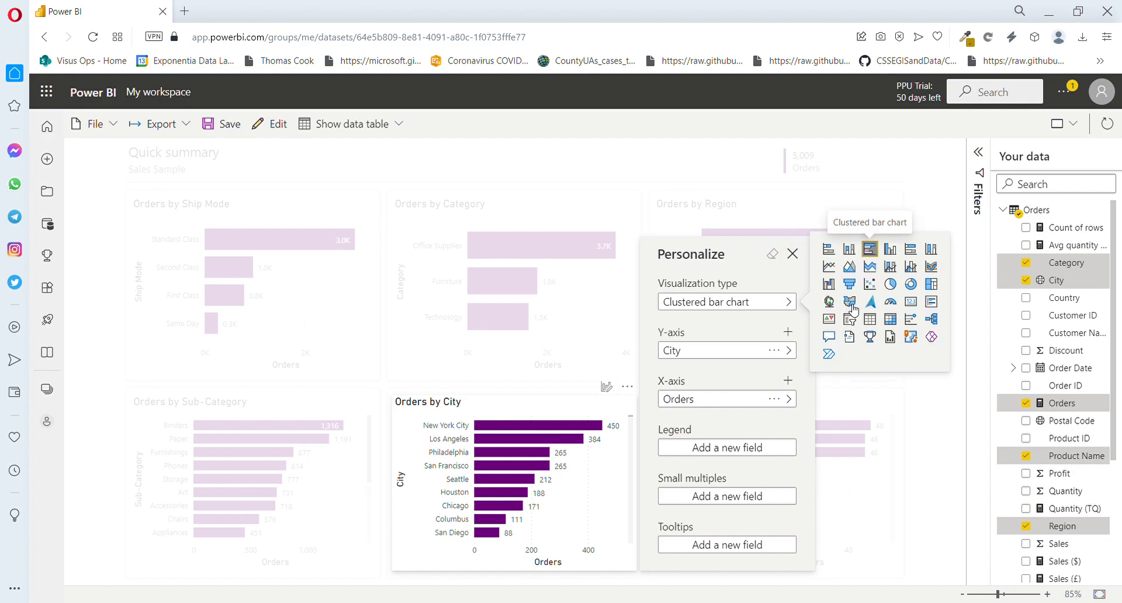
{"action": "mouse_move", "coordinate": [830, 300]}
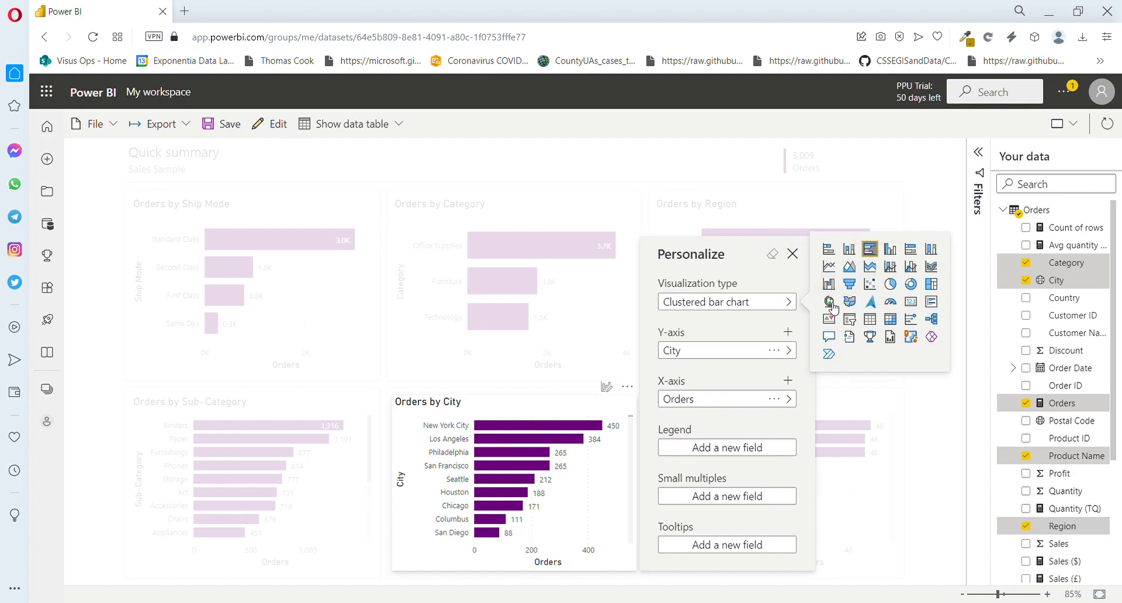
{"action": "left_click", "coordinate": [829, 253]}
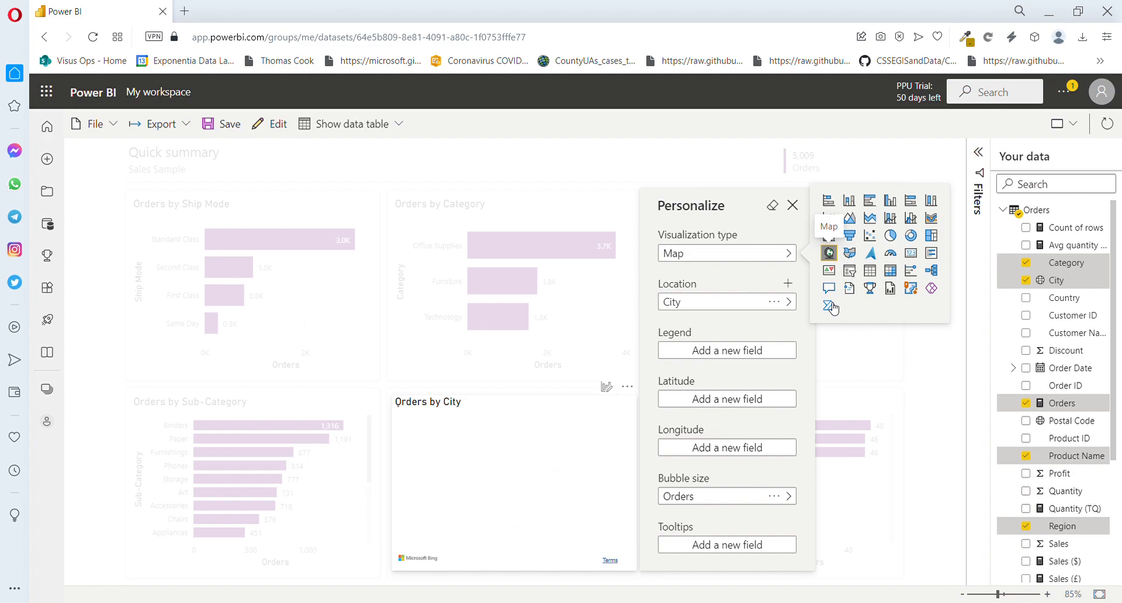
{"action": "left_click", "coordinate": [829, 253]}
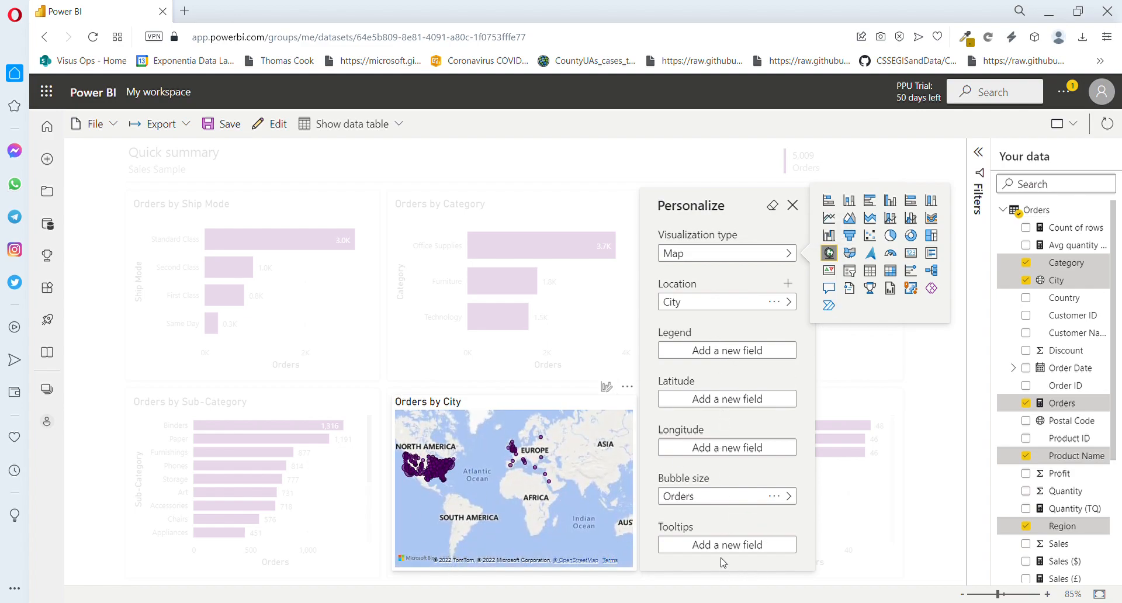
{"action": "mouse_move", "coordinate": [734, 552]}
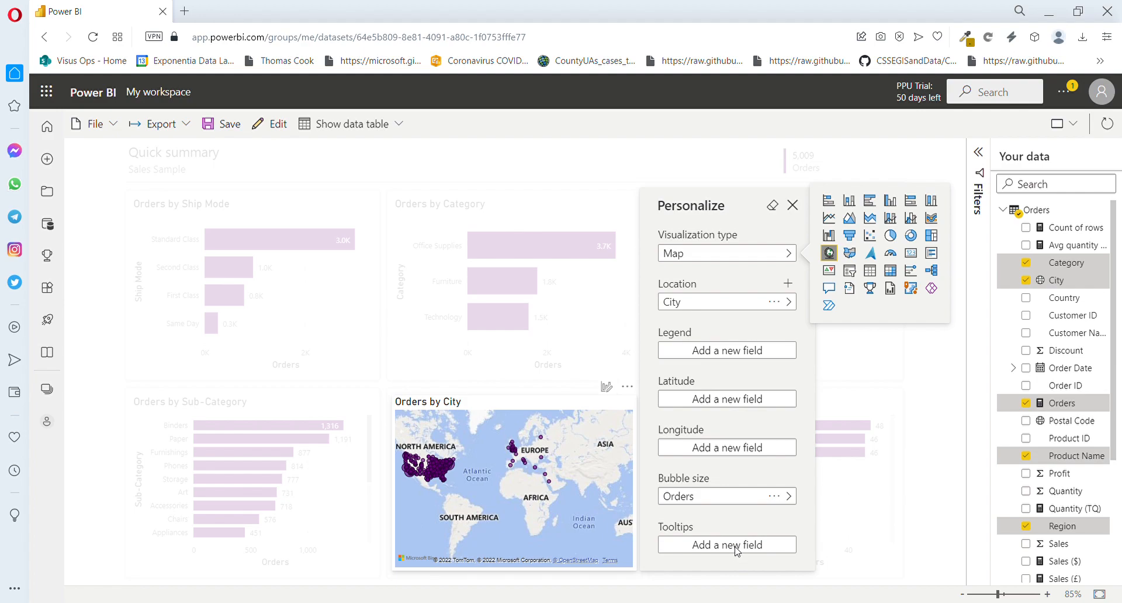
{"action": "mouse_move", "coordinate": [585, 419]}
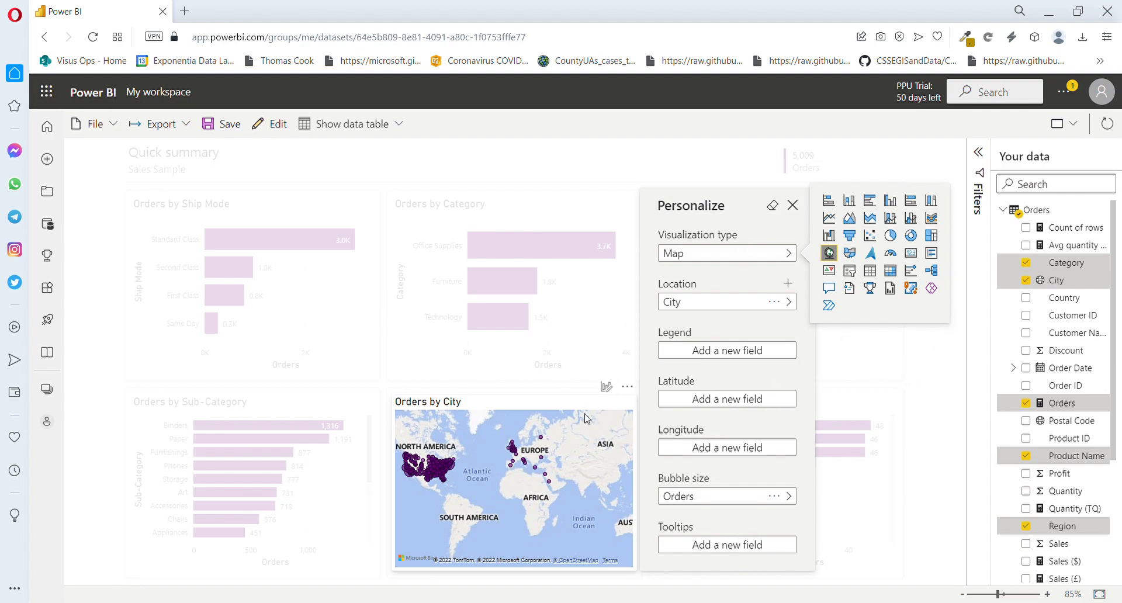
{"action": "left_click", "coordinate": [793, 206]}
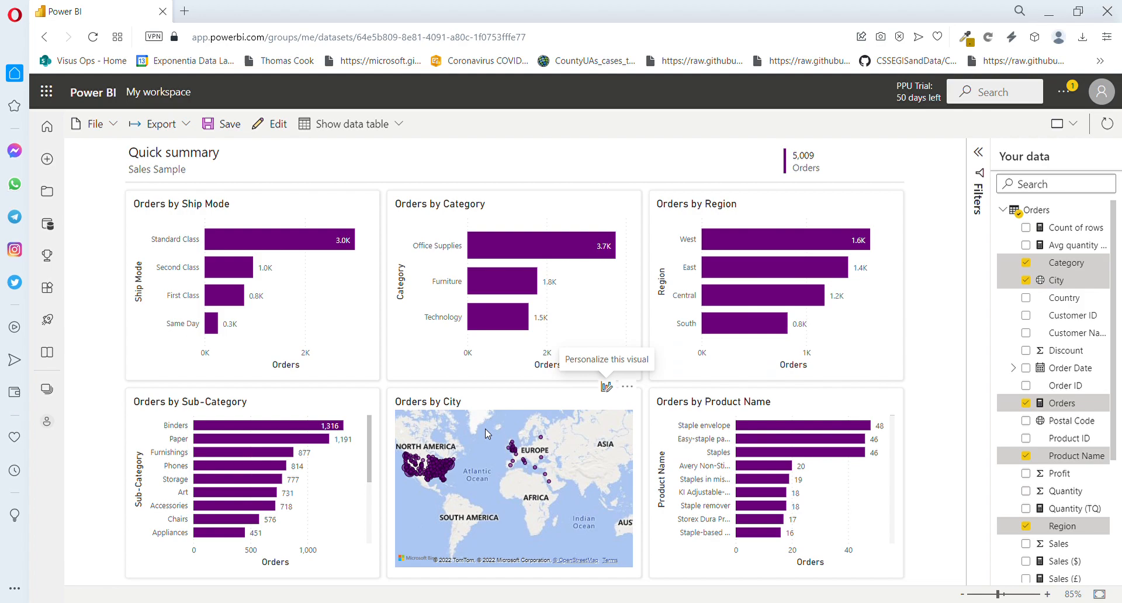
{"action": "mouse_move", "coordinate": [381, 204]}
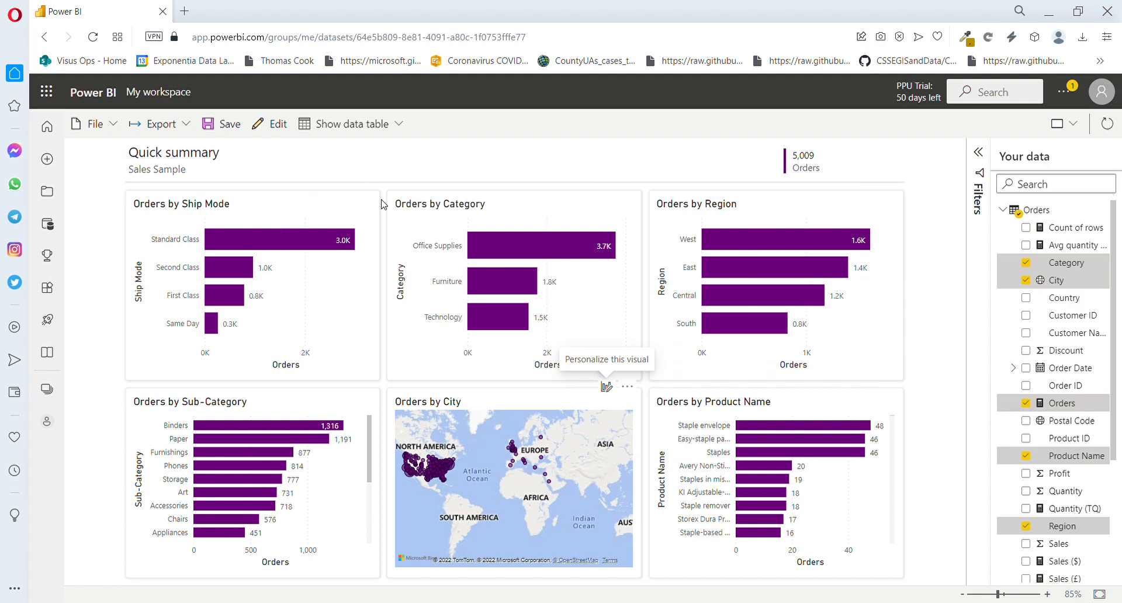
{"action": "mouse_move", "coordinate": [404, 123]}
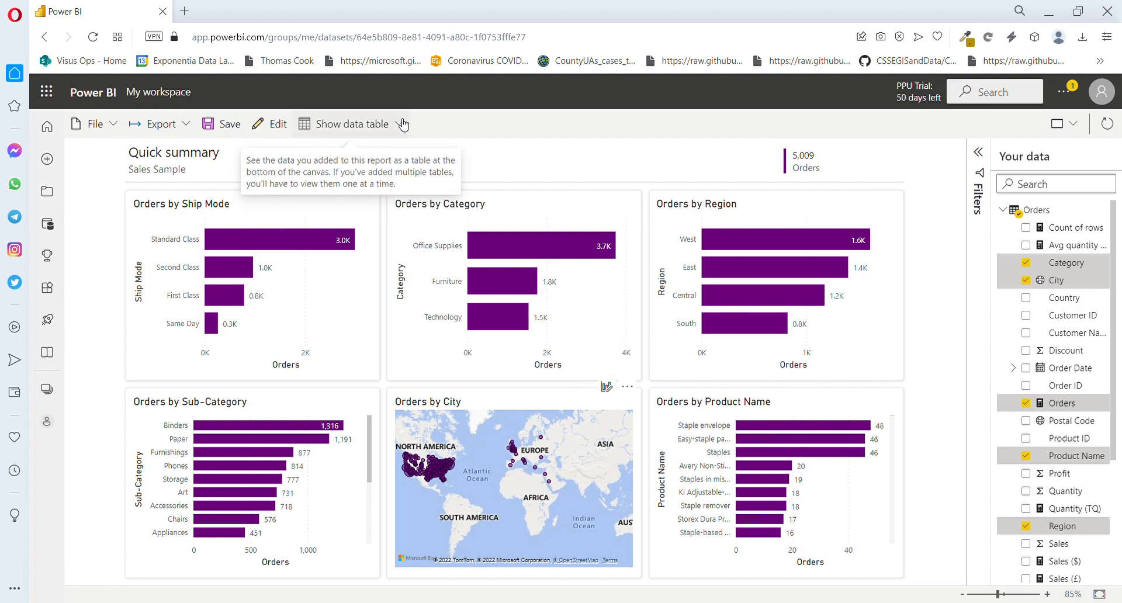
{"action": "mouse_move", "coordinate": [379, 178]}
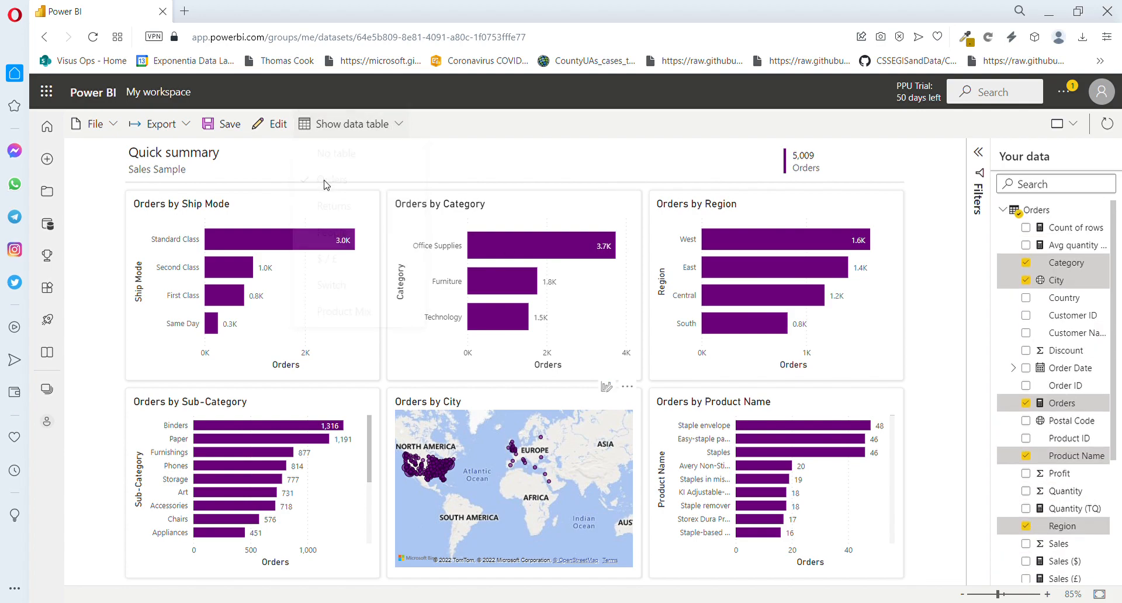
Show the Orders data table beneath the summary charts via Show data table.
{"action": "left_click", "coordinate": [351, 124]}
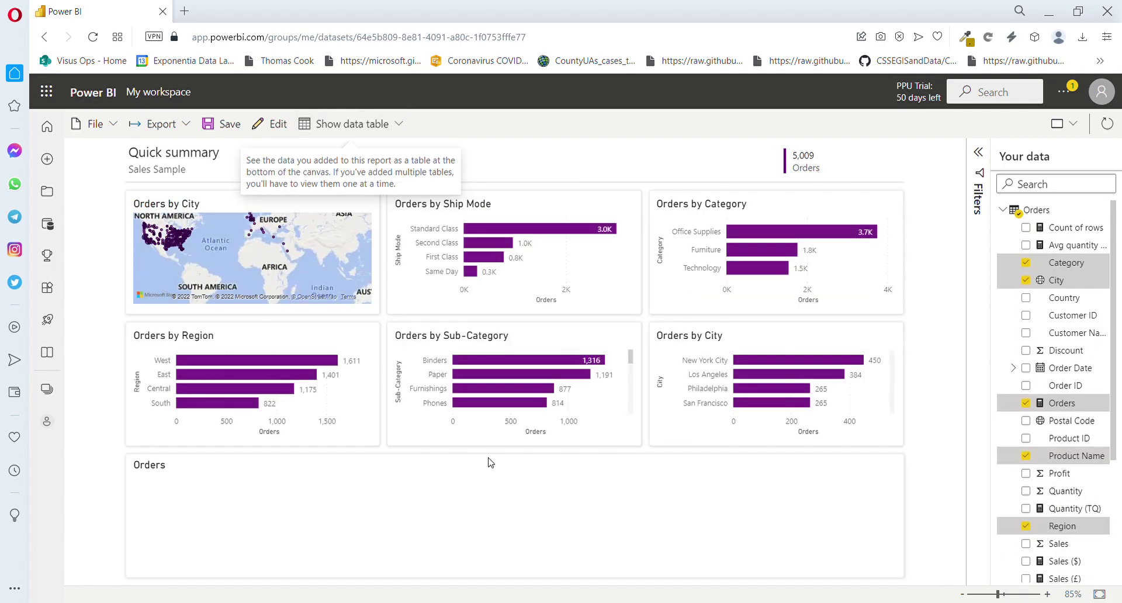
{"action": "left_click", "coordinate": [352, 124]}
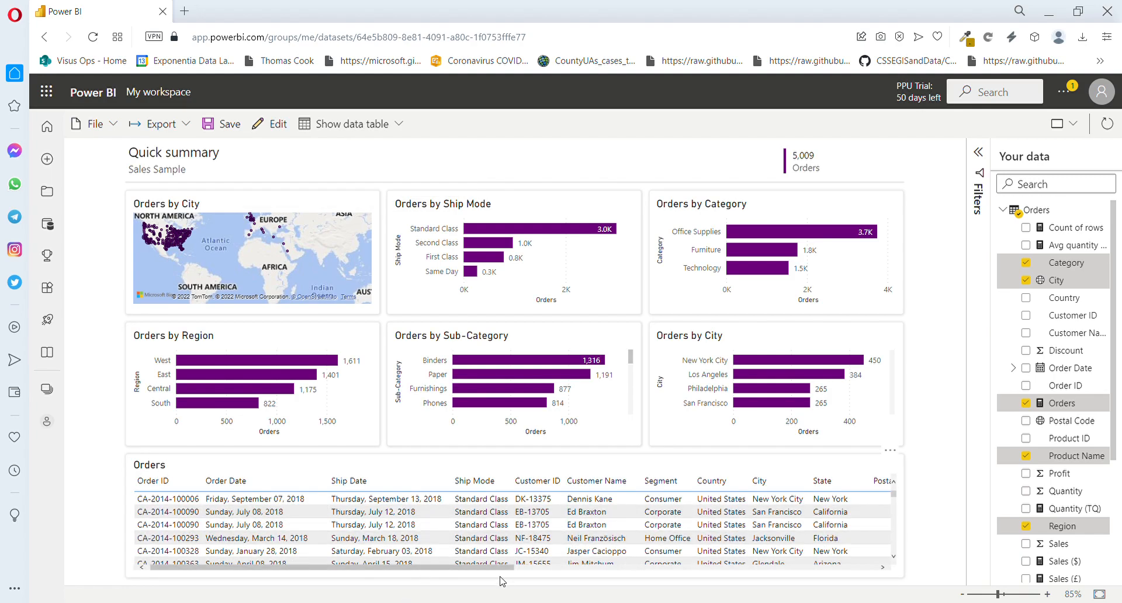
{"action": "mouse_move", "coordinate": [623, 522]}
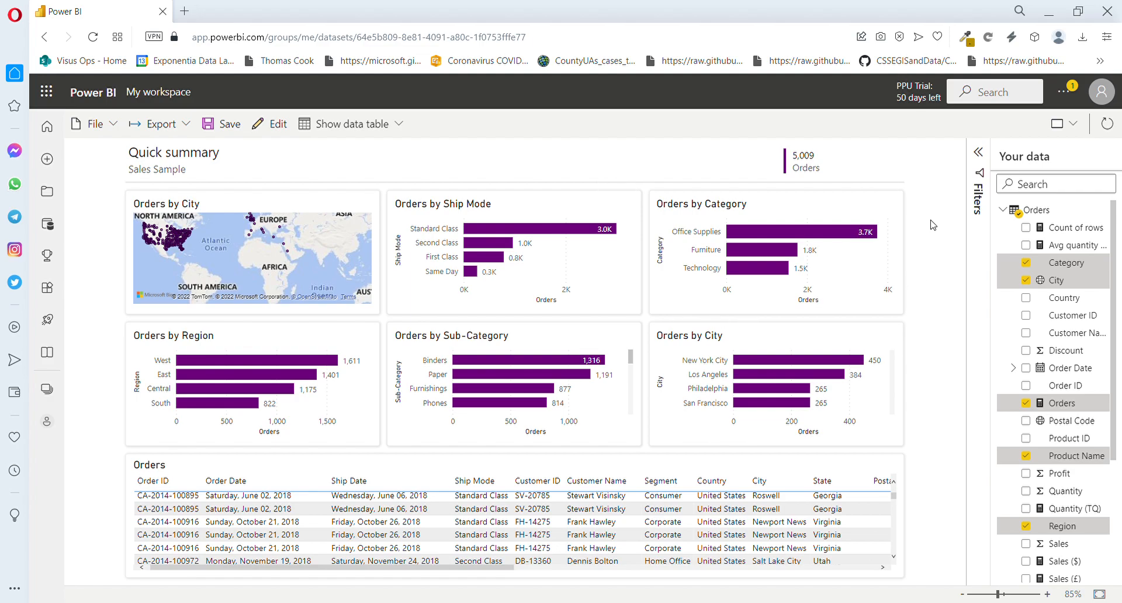
{"action": "mouse_move", "coordinate": [935, 217]}
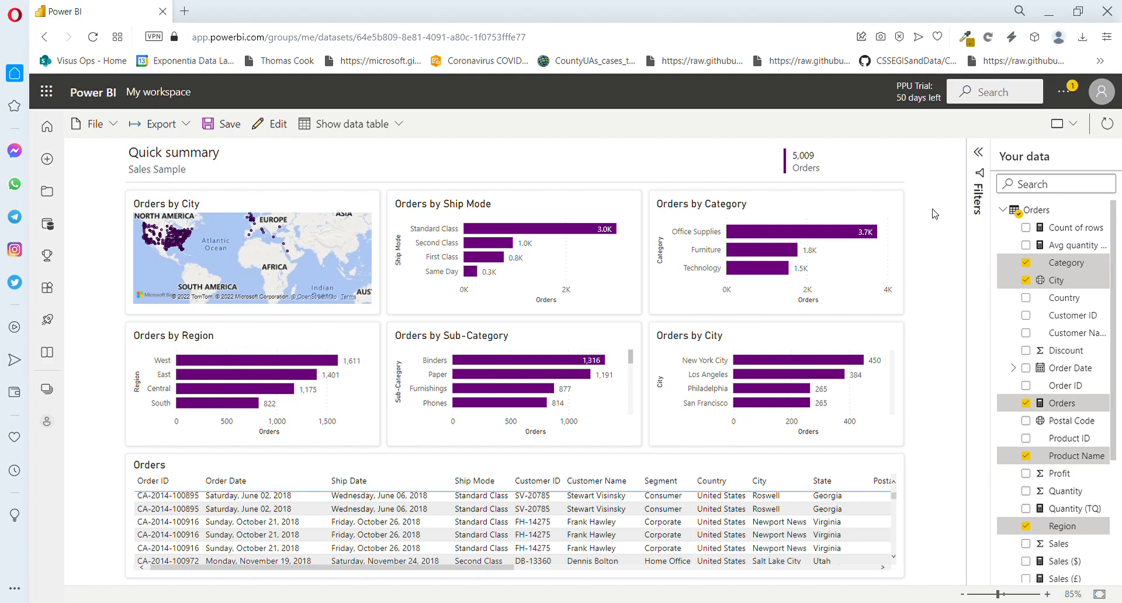
{"action": "mouse_move", "coordinate": [286, 207]}
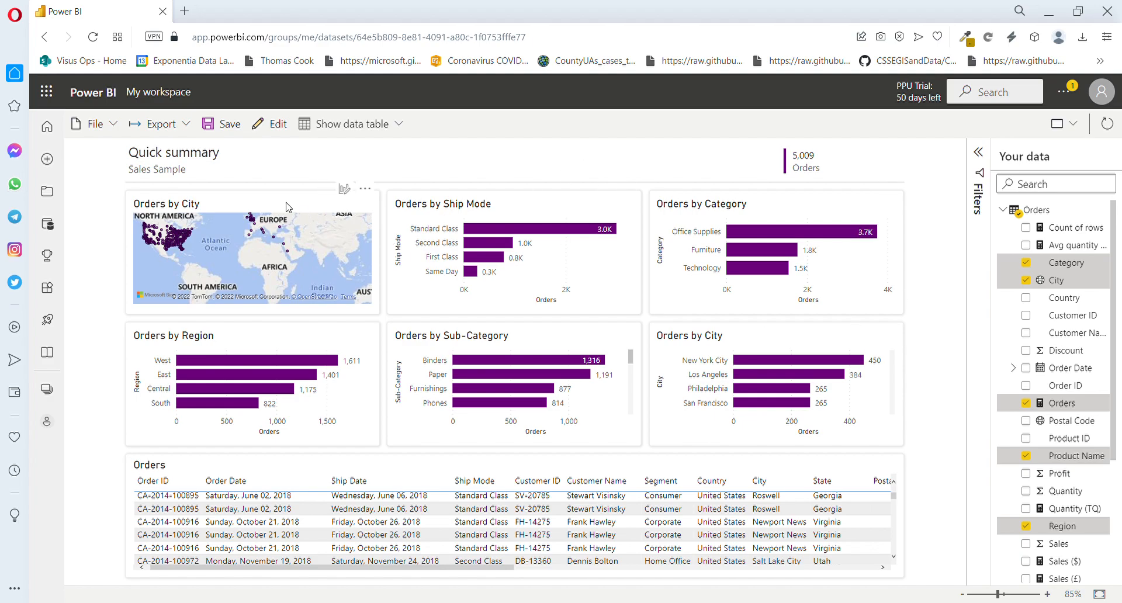
Save the report as 'Sales Report' in the My Reports workspace, fixing a typo in the name.
{"action": "left_click", "coordinate": [229, 124]}
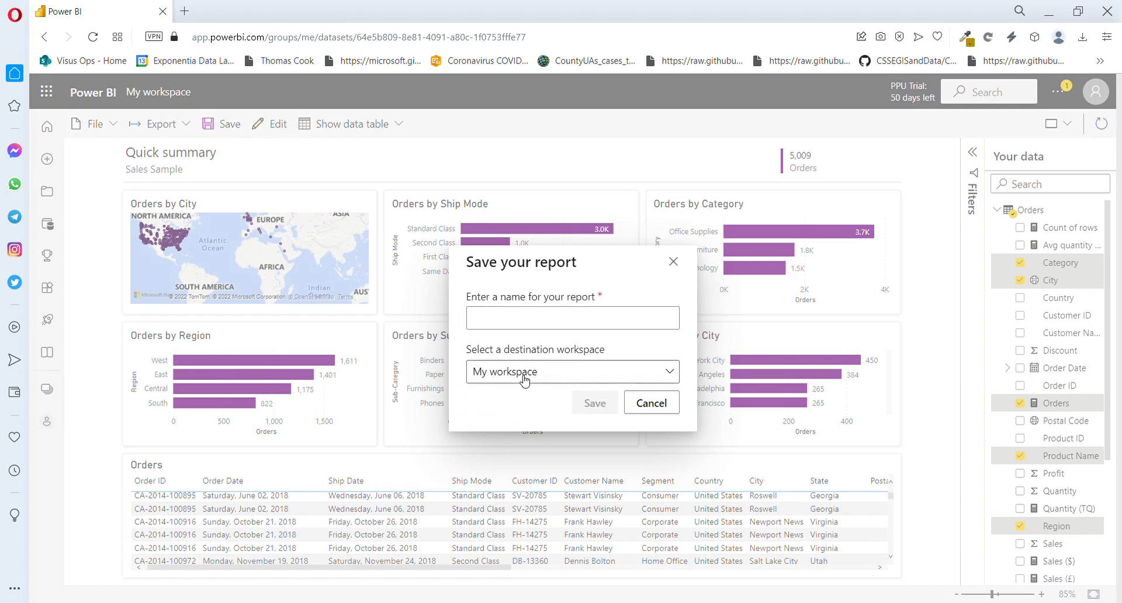
{"action": "left_click", "coordinate": [572, 372]}
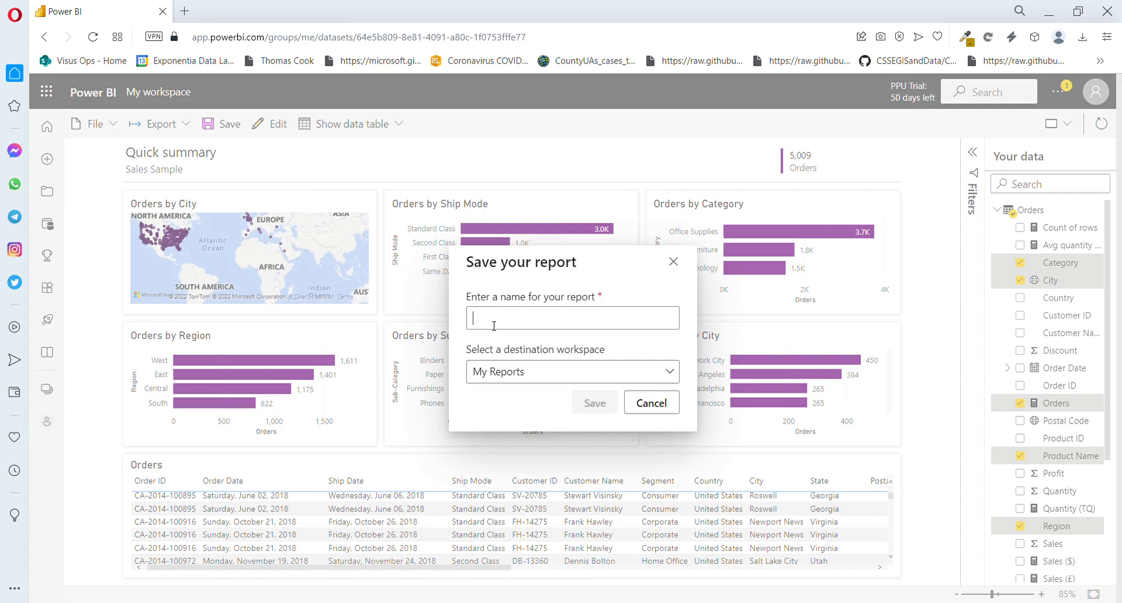
{"action": "type", "text": "Sales Repro"}
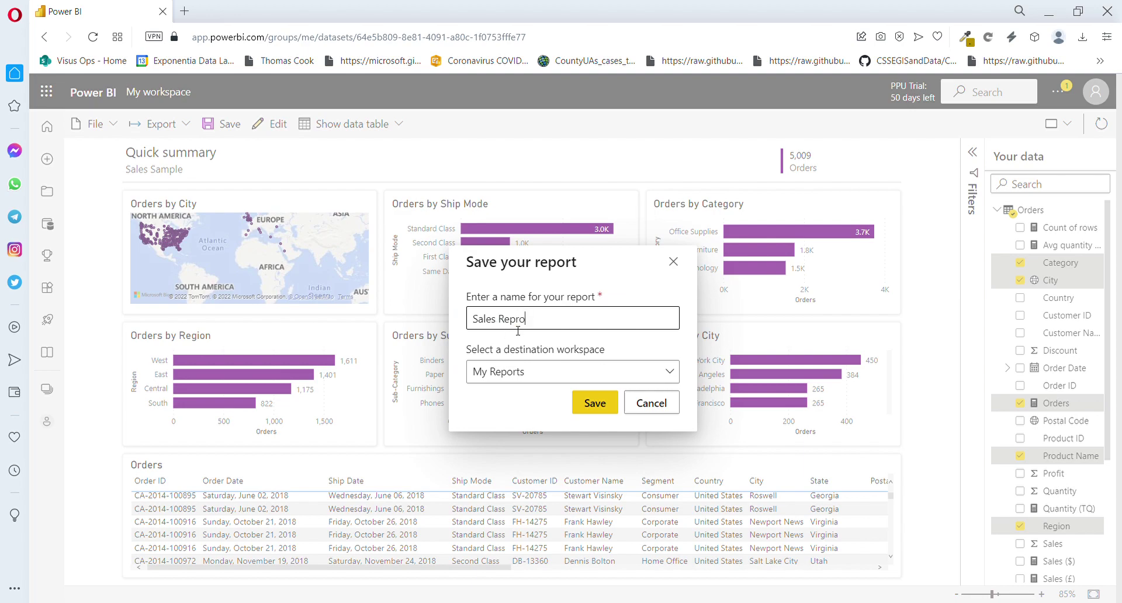
{"action": "key", "text": "Backspace"}
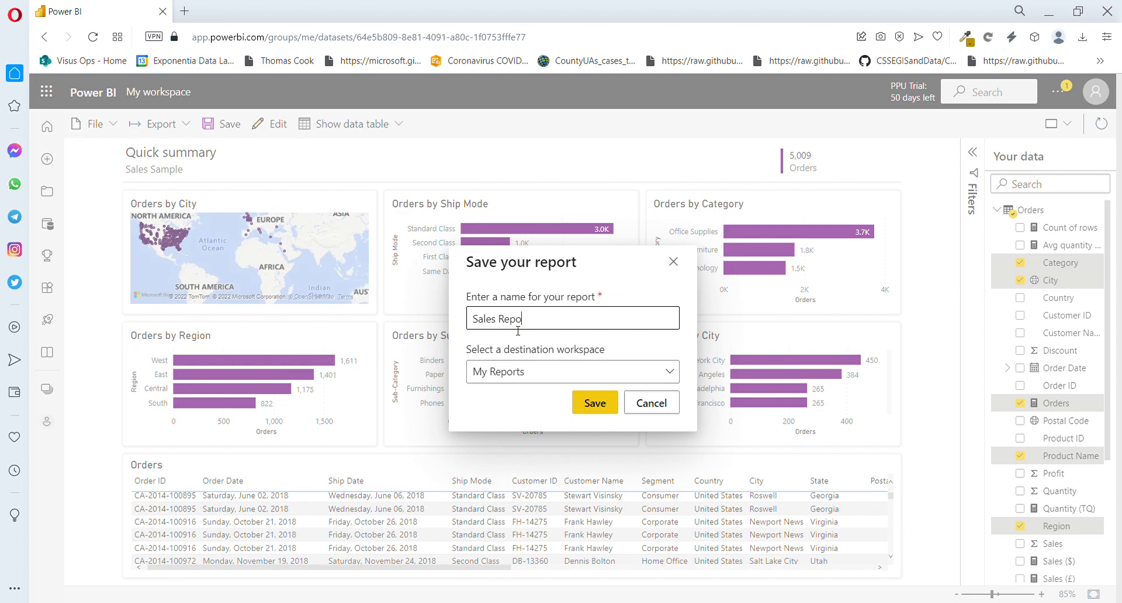
{"action": "type", "text": "rt"}
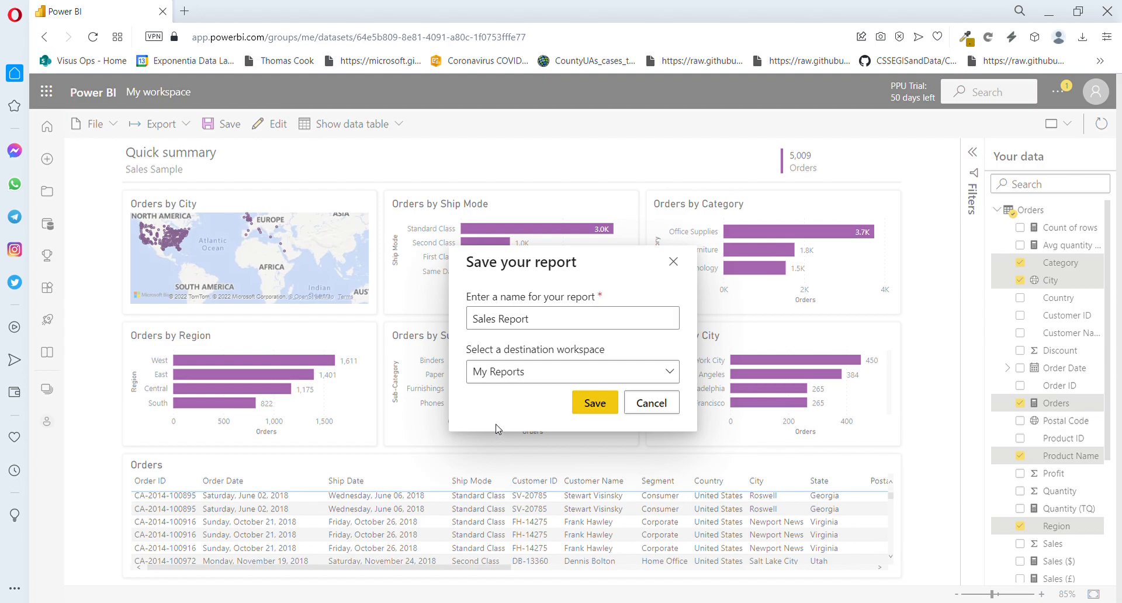
{"action": "left_click", "coordinate": [650, 404]}
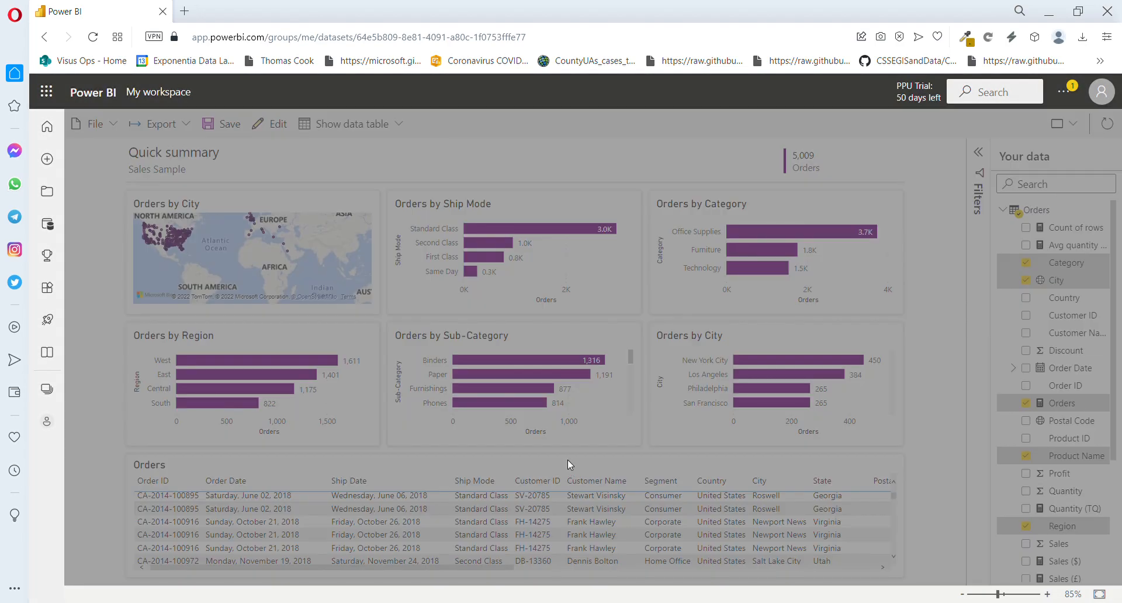
Navigate via the Workspaces flyout to My Reports and reopen Sales Report from its content list.
{"action": "left_click", "coordinate": [229, 124]}
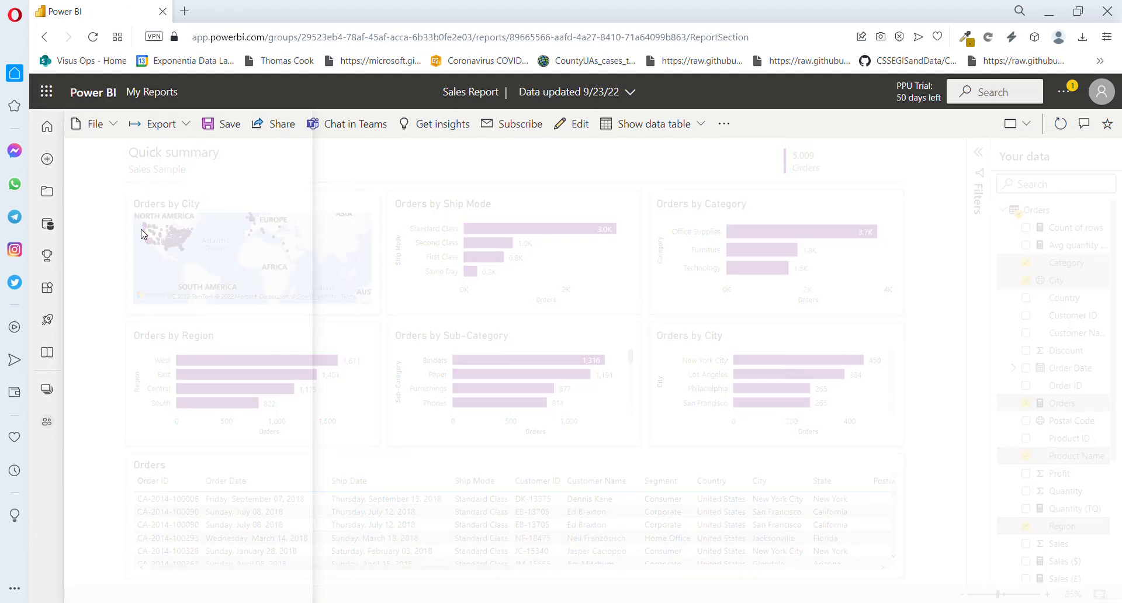
{"action": "left_click", "coordinate": [152, 91]}
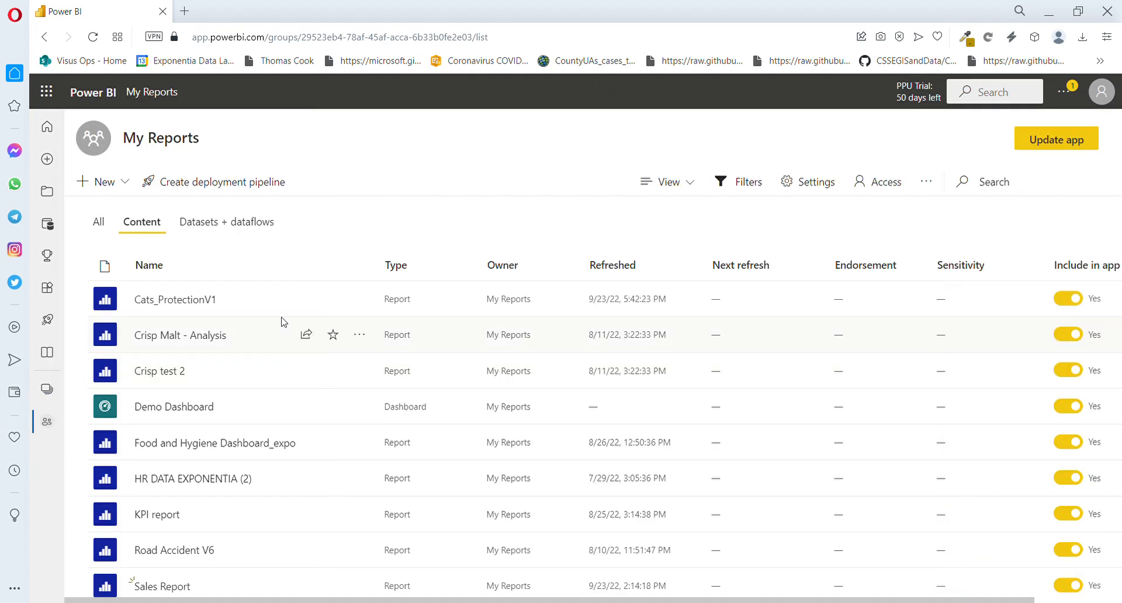
{"action": "left_click", "coordinate": [46, 422]}
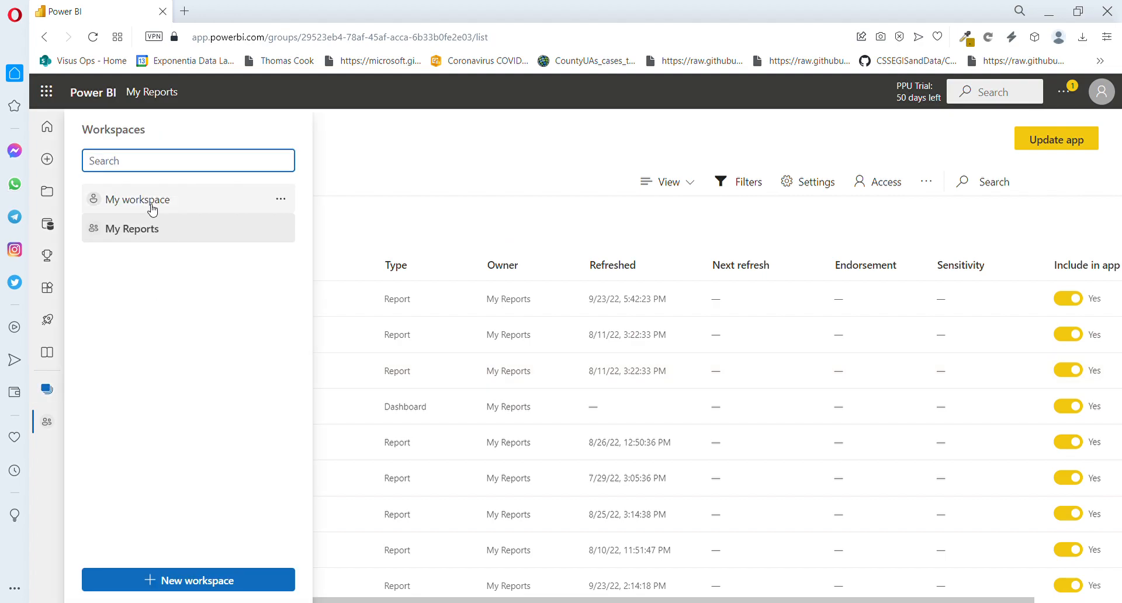
{"action": "left_click", "coordinate": [136, 199]}
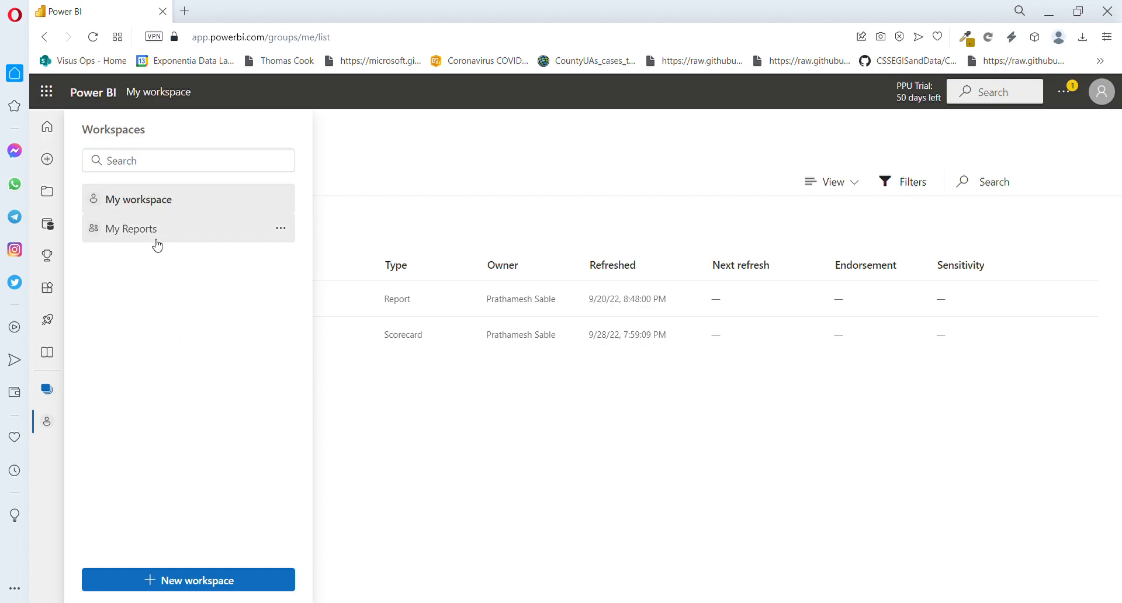
{"action": "left_click", "coordinate": [132, 228]}
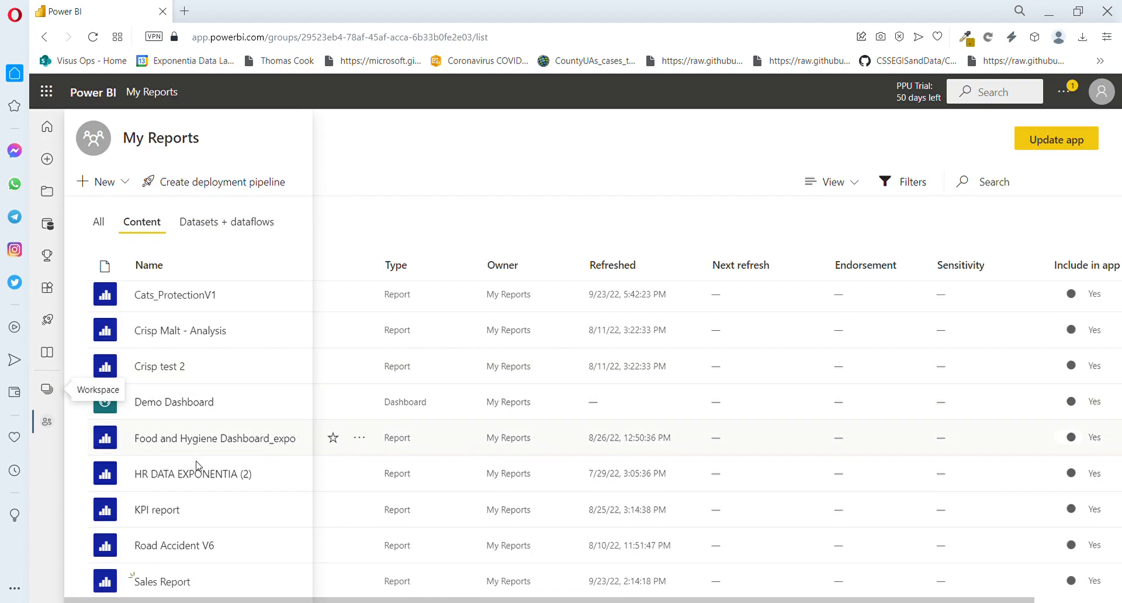
{"action": "left_click", "coordinate": [160, 581]}
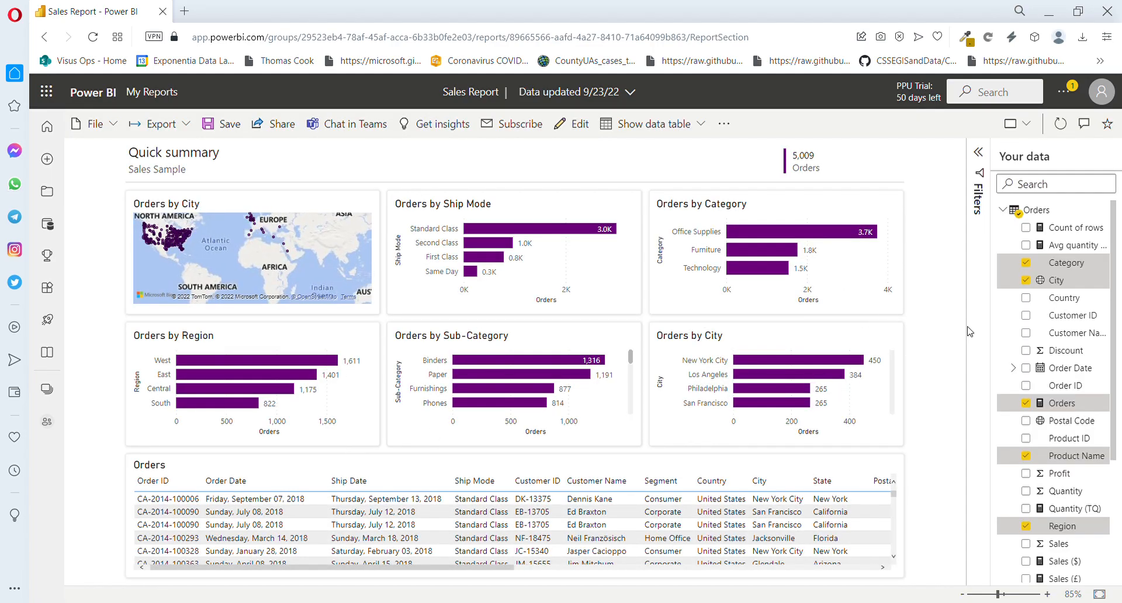
{"action": "mouse_move", "coordinate": [423, 580]}
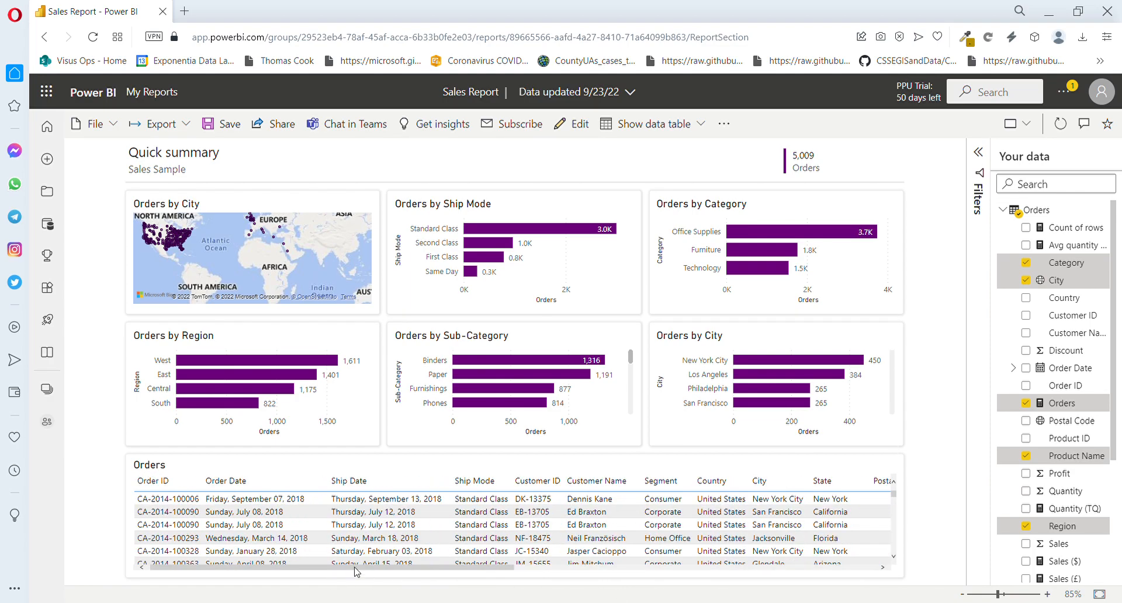
{"action": "mouse_move", "coordinate": [926, 341]}
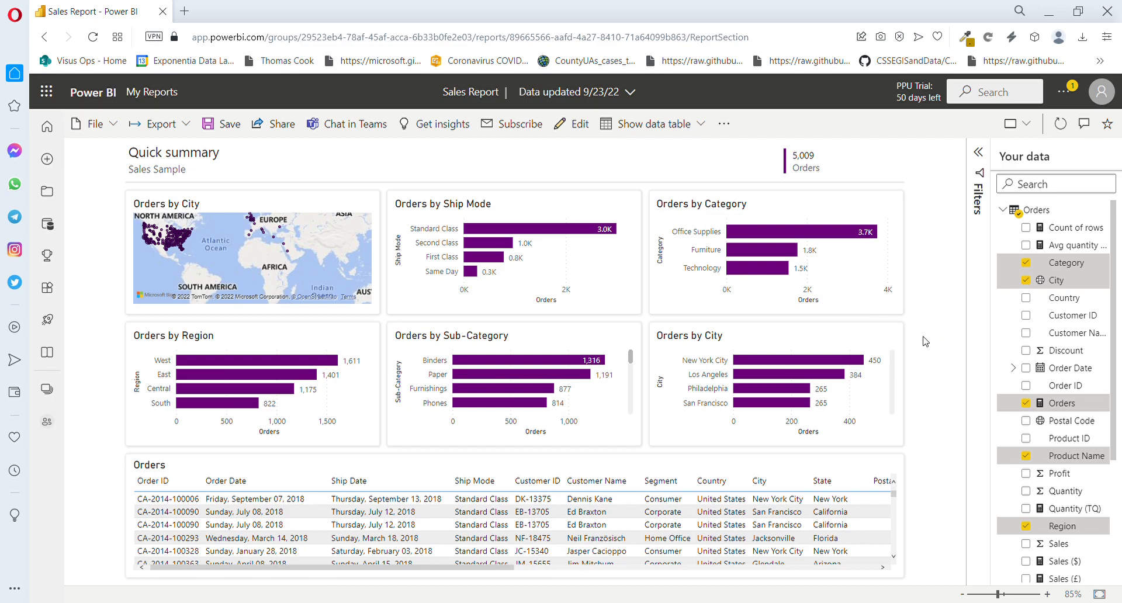
{"action": "mouse_move", "coordinate": [922, 359]}
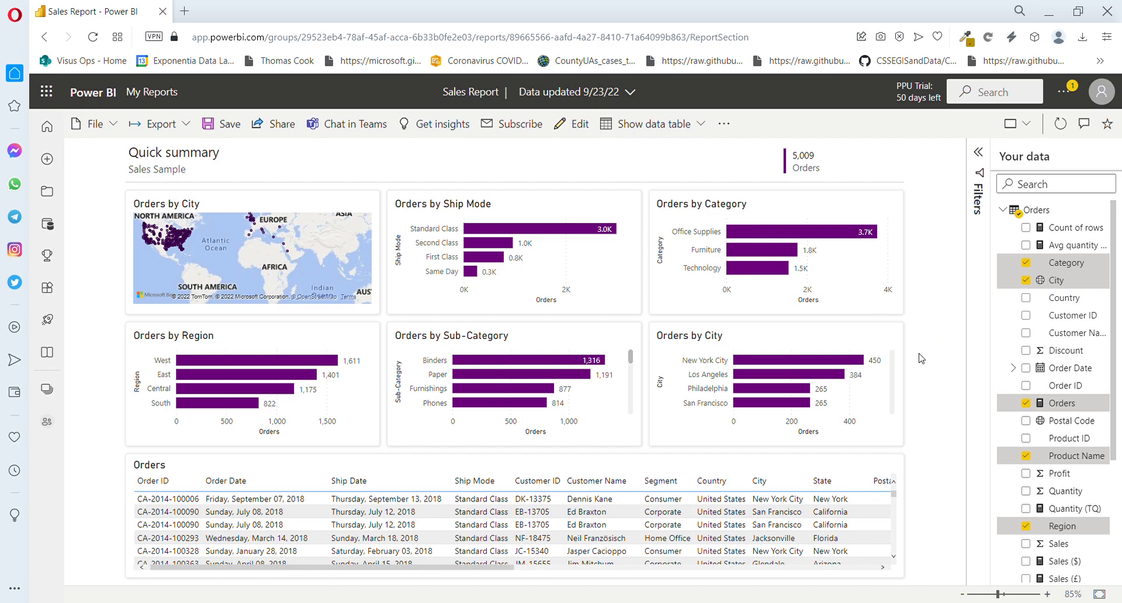
{"action": "mouse_move", "coordinate": [1057, 91]}
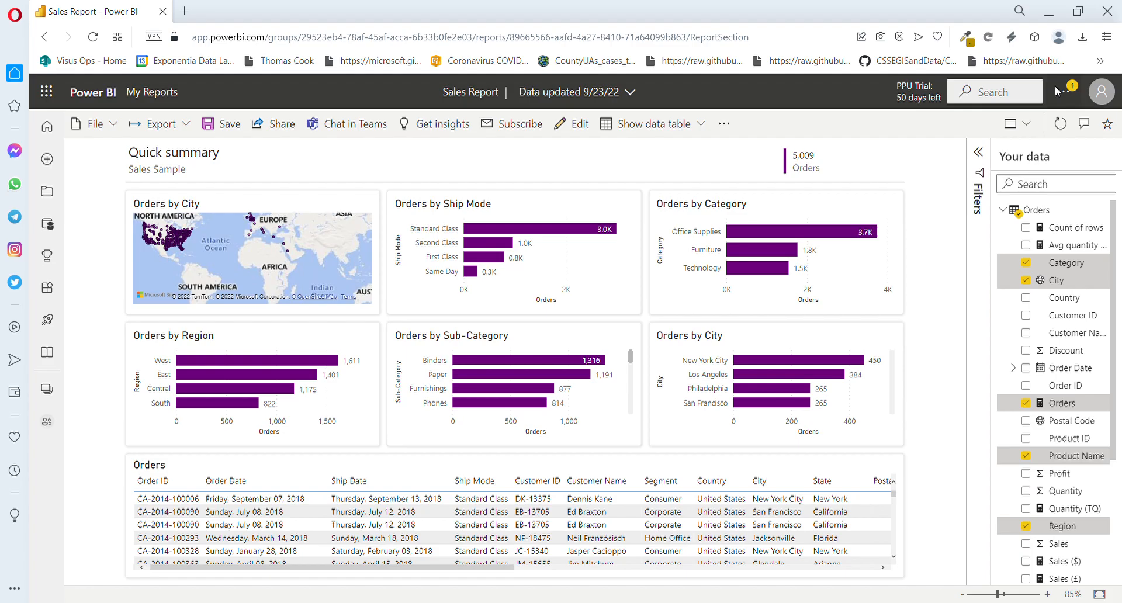